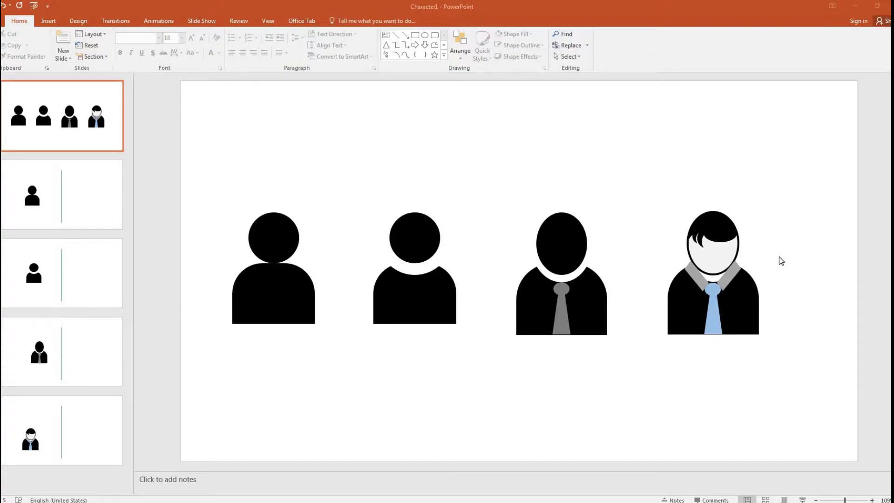
mouse_move(781, 268)
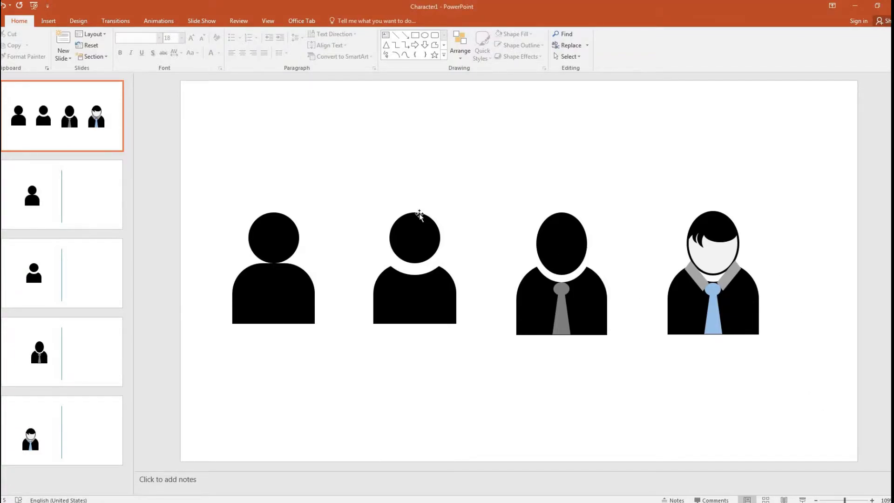
mouse_move(332, 176)
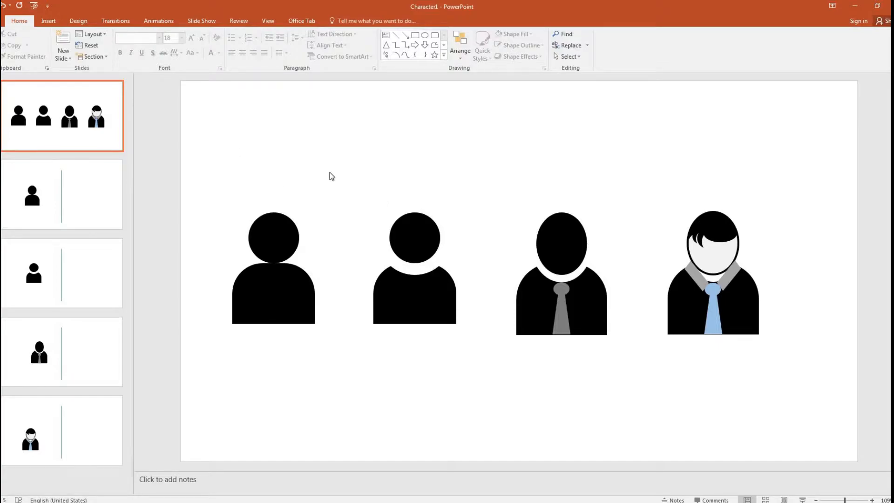
mouse_move(831, 222)
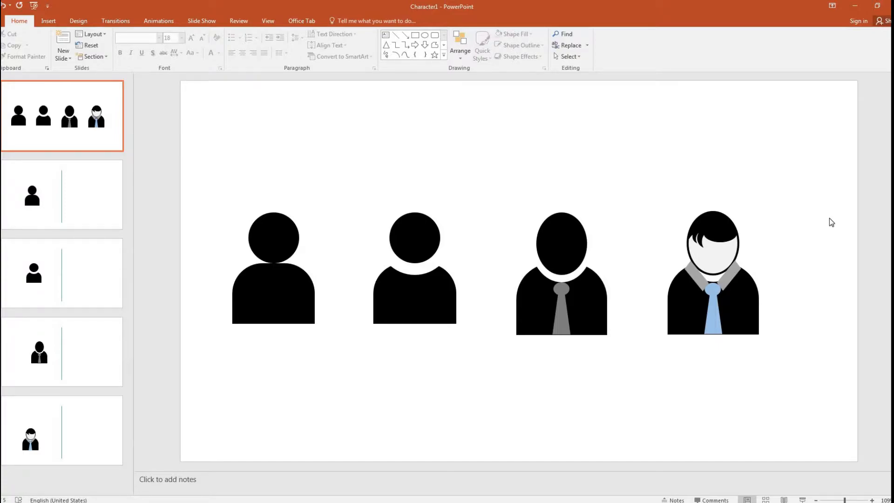
mouse_move(534, 332)
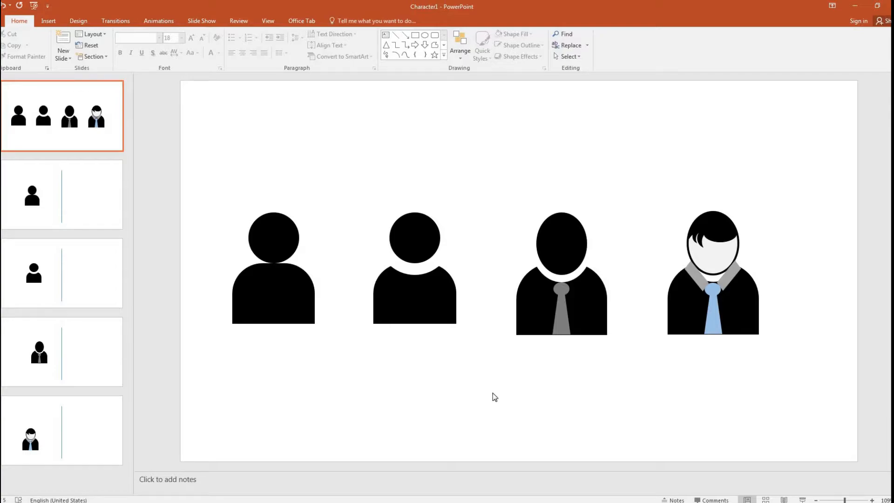
mouse_move(345, 387)
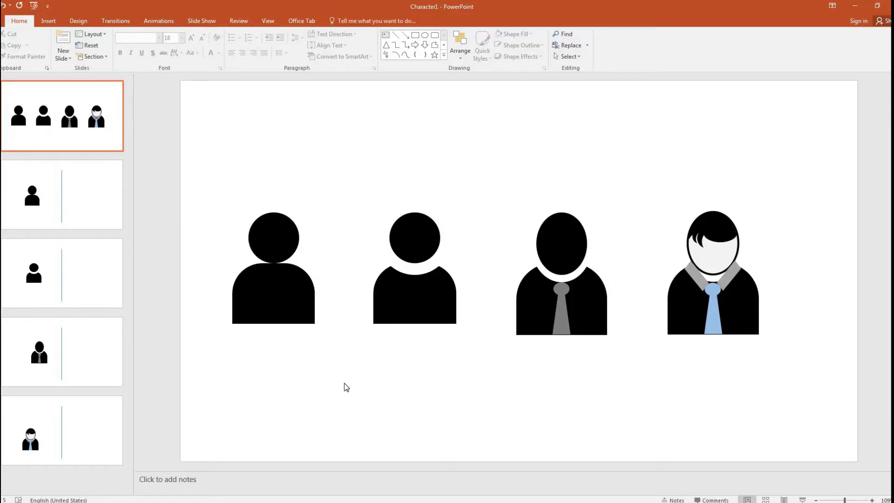
Add an oval head and a rounded-top body beside the reference figure on slide 2.
left_click(62, 194)
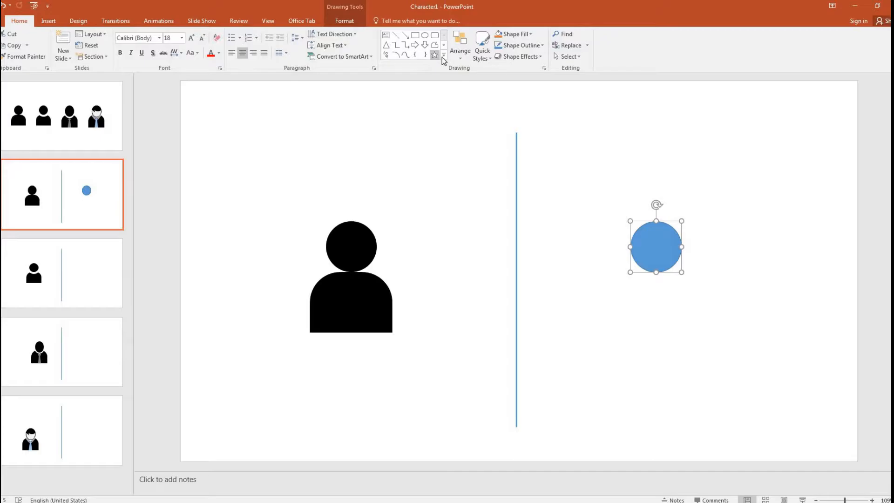
left_click(443, 61)
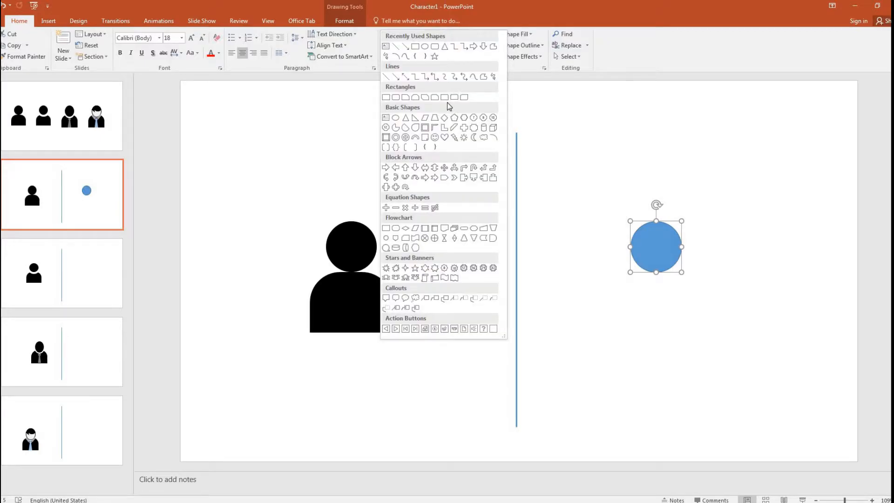
mouse_move(454, 97)
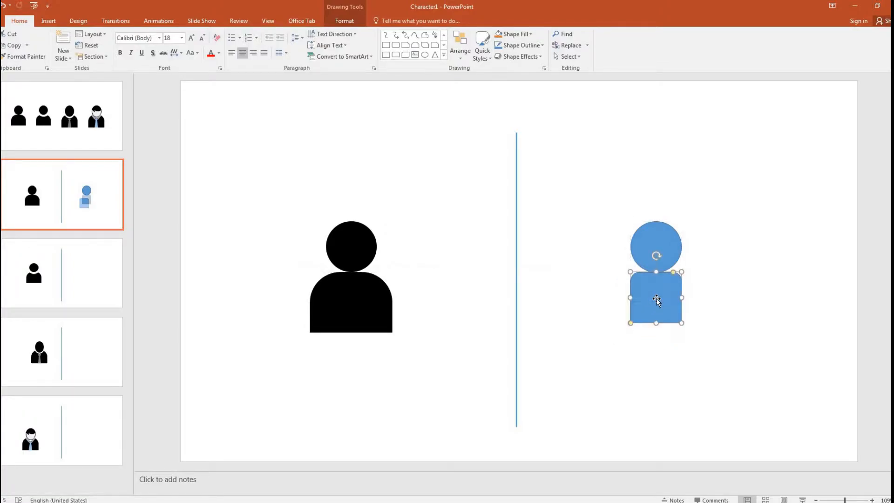
mouse_move(652, 292)
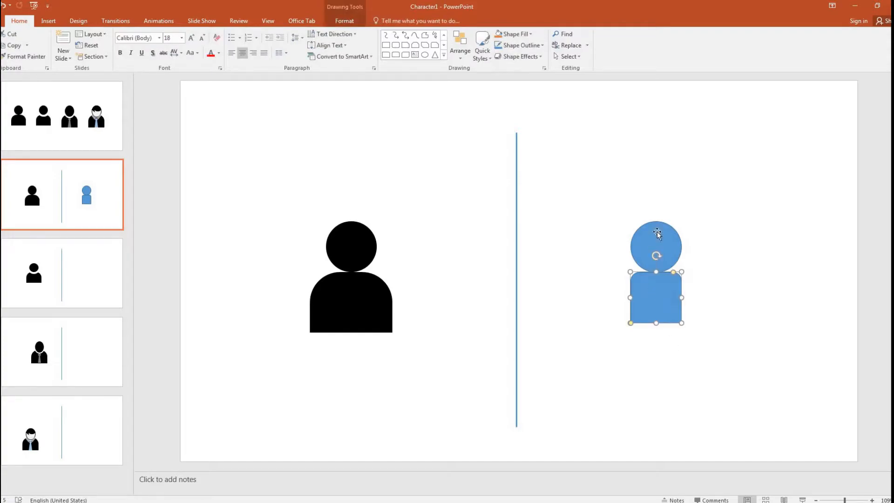
mouse_move(657, 312)
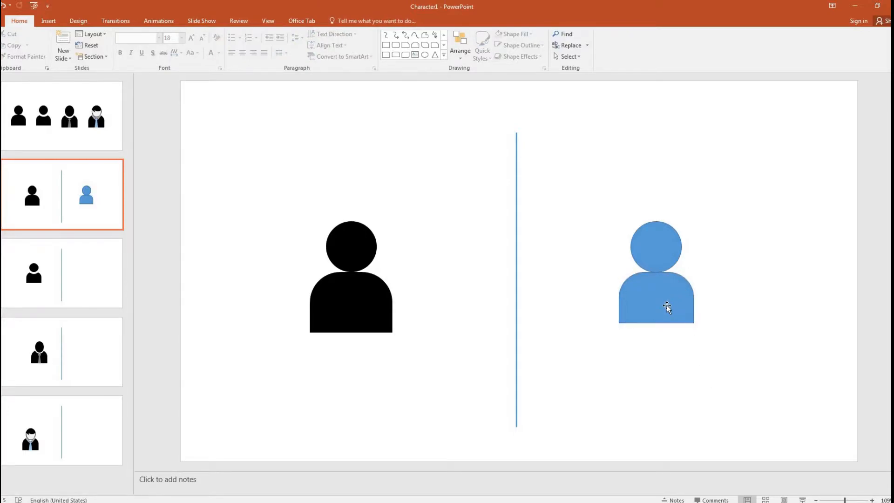
left_click(656, 307)
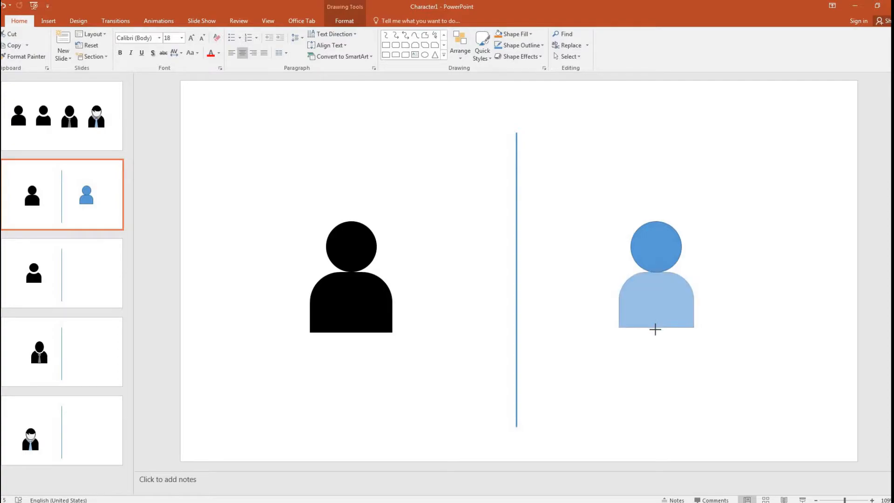
left_click(733, 386)
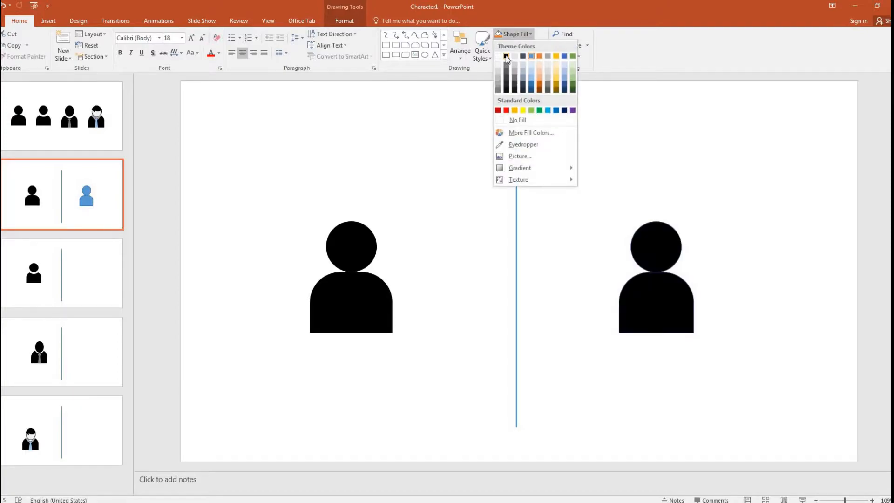
Fill the head and body black with no outline, and save the presentation.
left_click(505, 56)
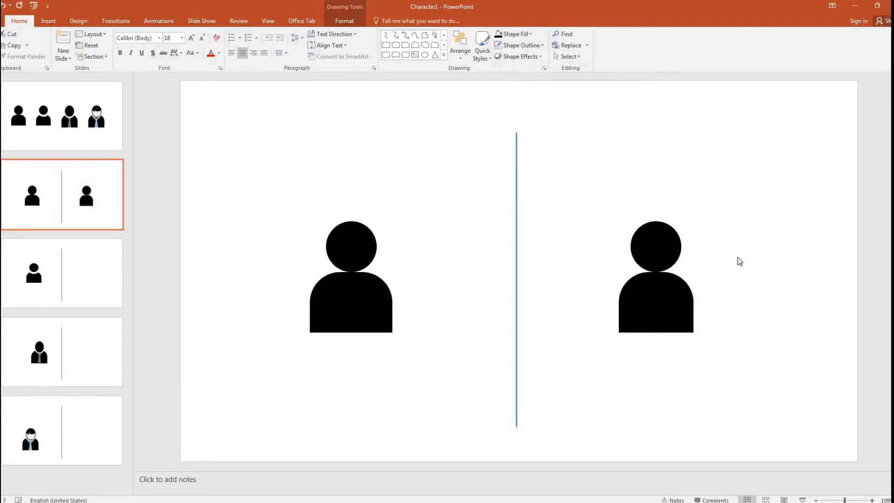
left_click(742, 380)
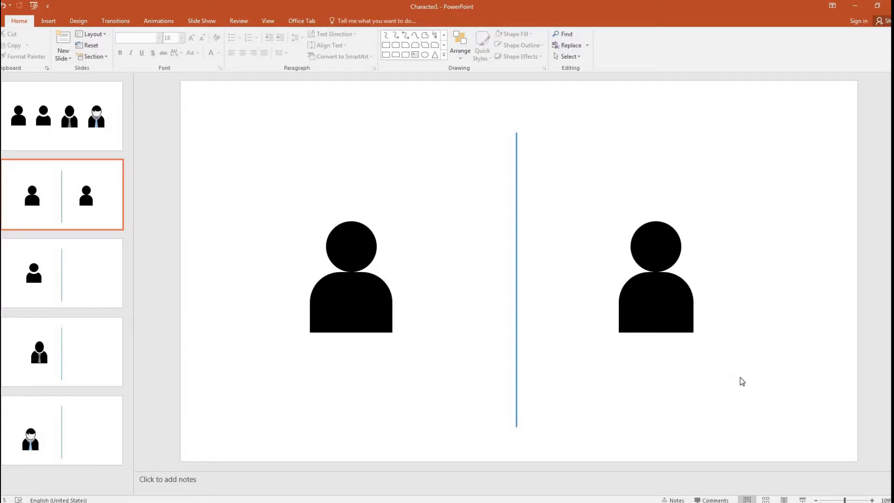
left_click(656, 299)
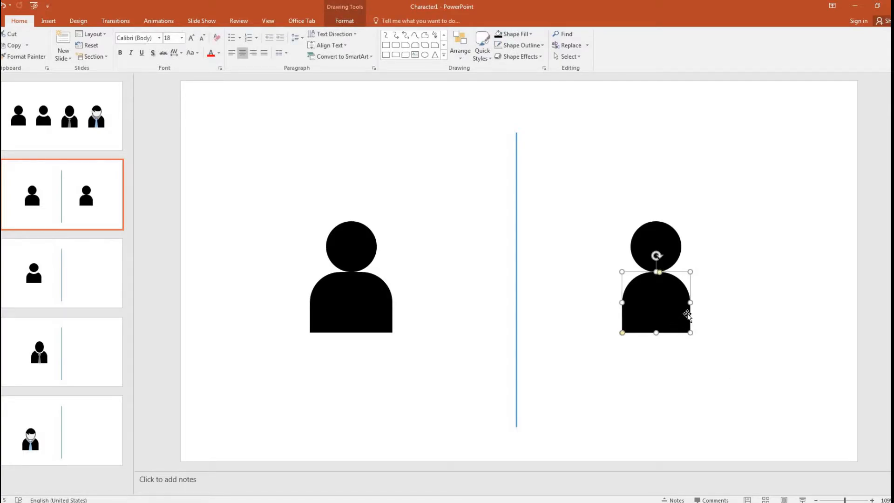
left_click(784, 285)
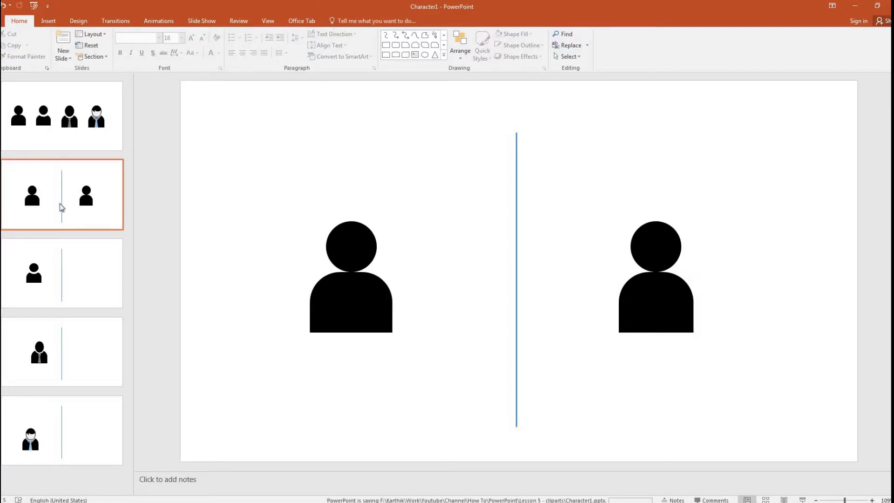
Copy the black head-and-body icon from slide 2 onto slide 3, level with its reference.
left_click(61, 272)
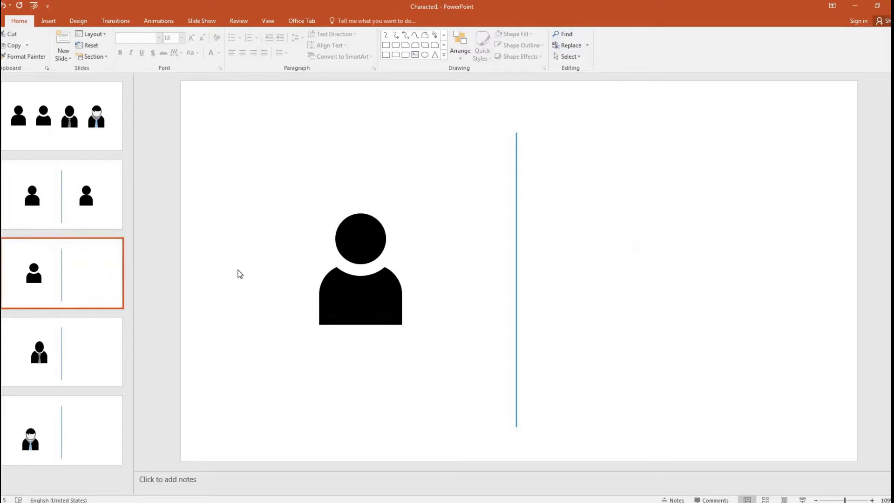
left_click(360, 268)
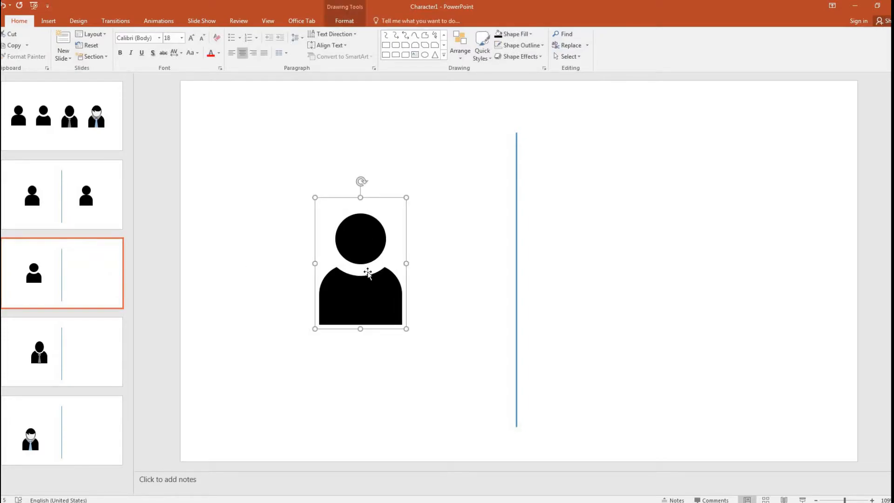
left_click(61, 194)
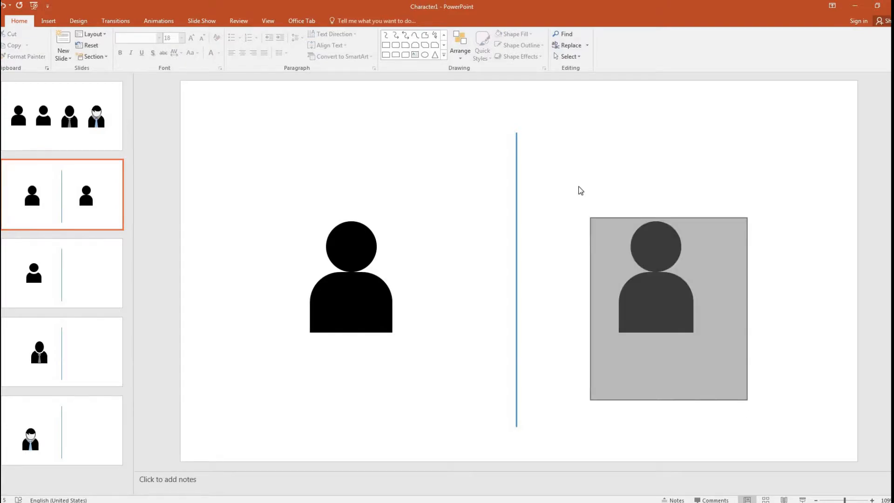
left_click(655, 274)
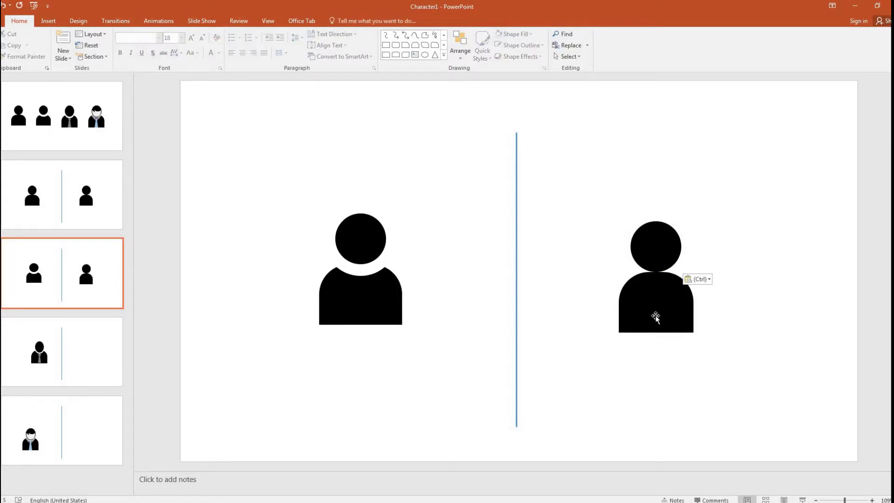
left_click(656, 316)
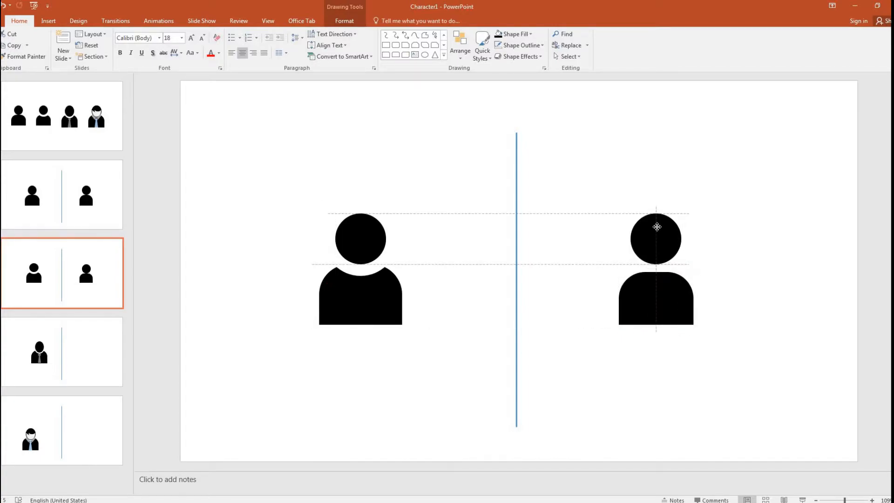
left_click(655, 238)
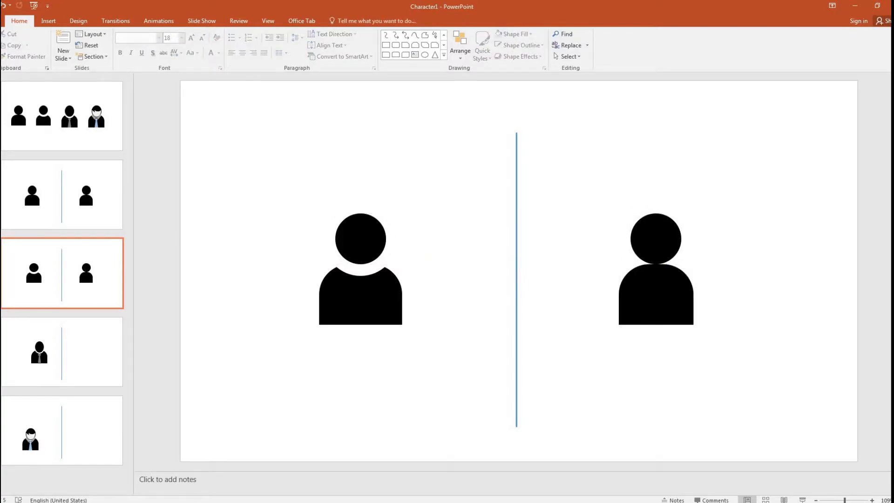
mouse_move(339, 268)
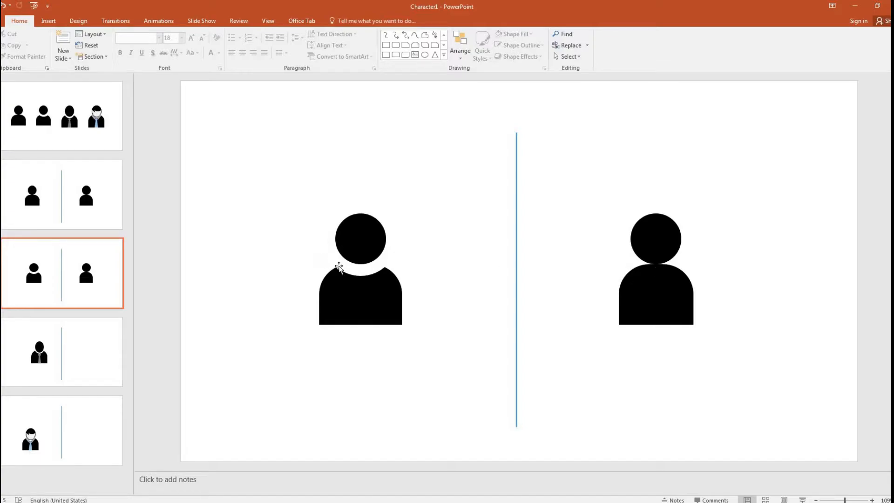
mouse_move(332, 253)
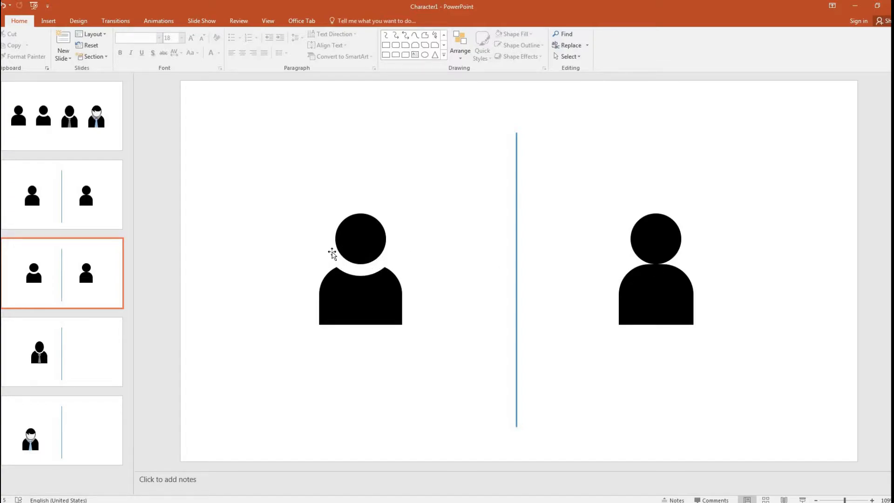
mouse_move(386, 45)
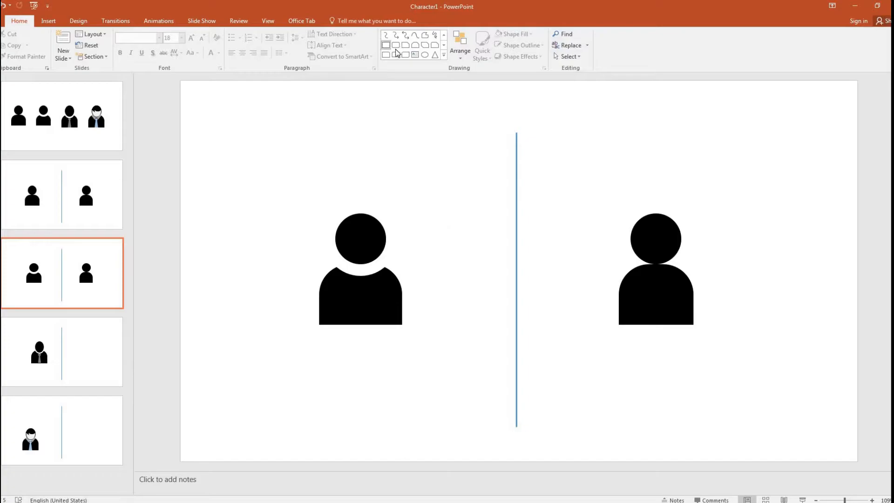
left_click(655, 238)
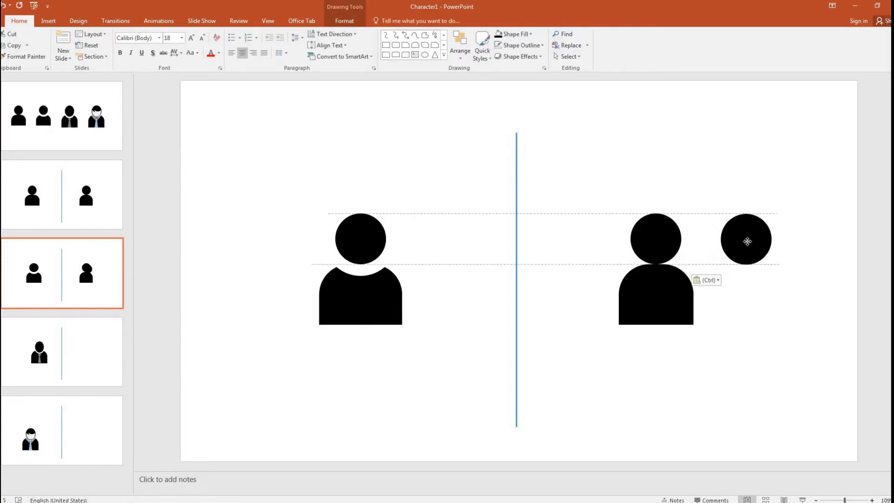
left_click(746, 240)
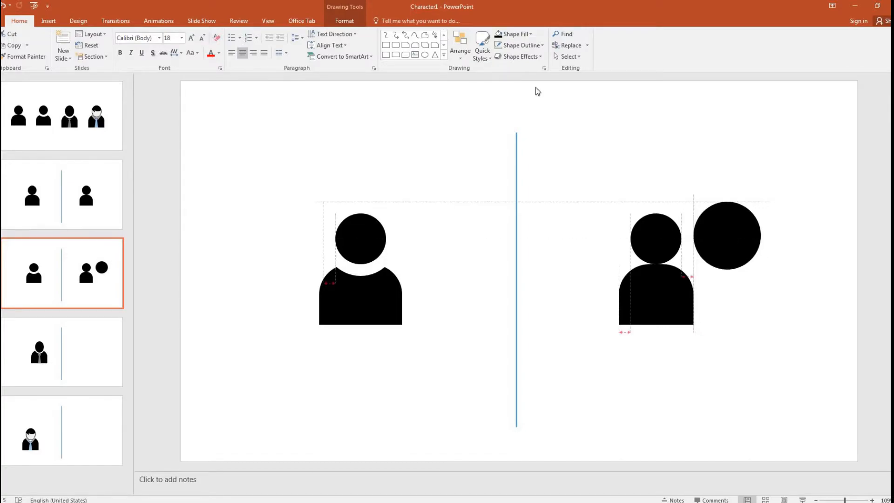
left_click(512, 34)
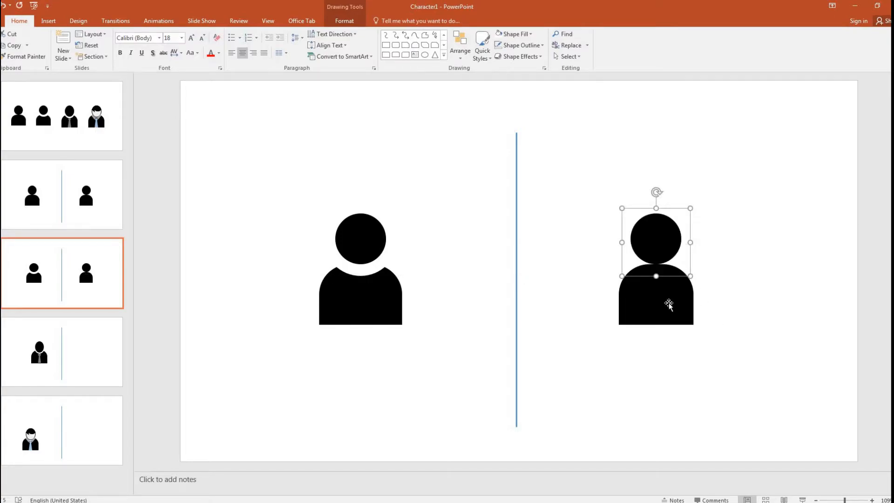
right_click(668, 304)
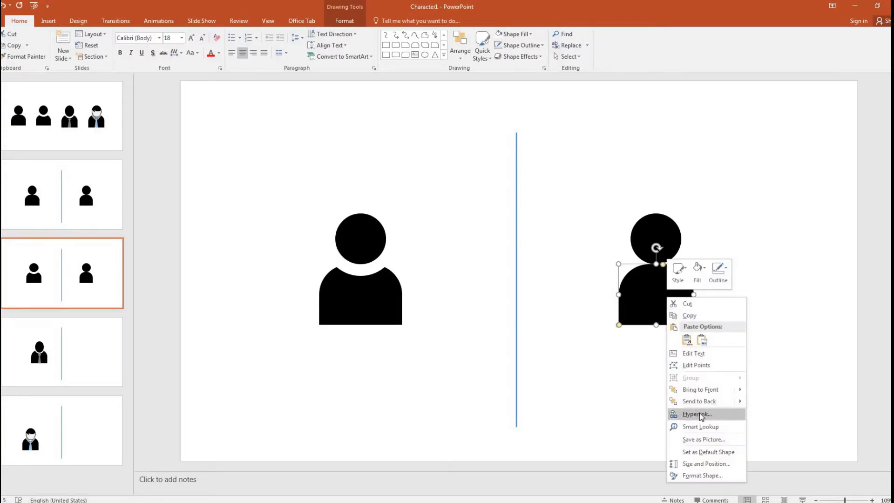
left_click(716, 383)
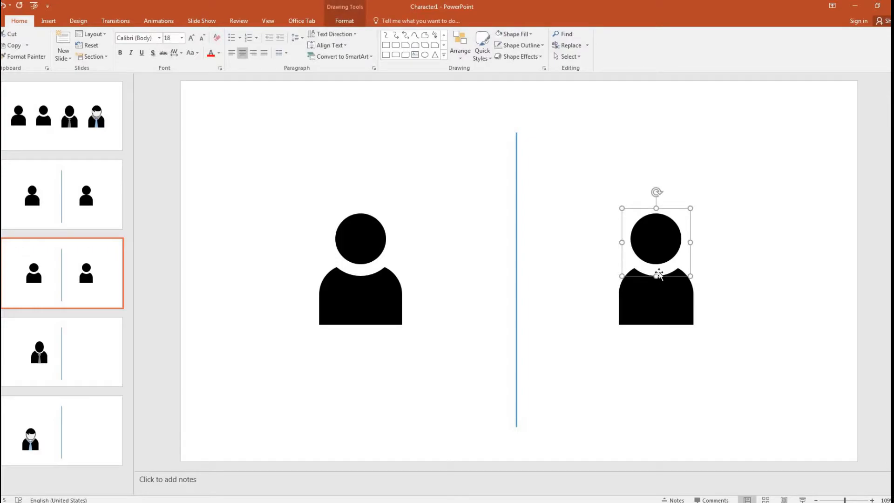
mouse_move(652, 276)
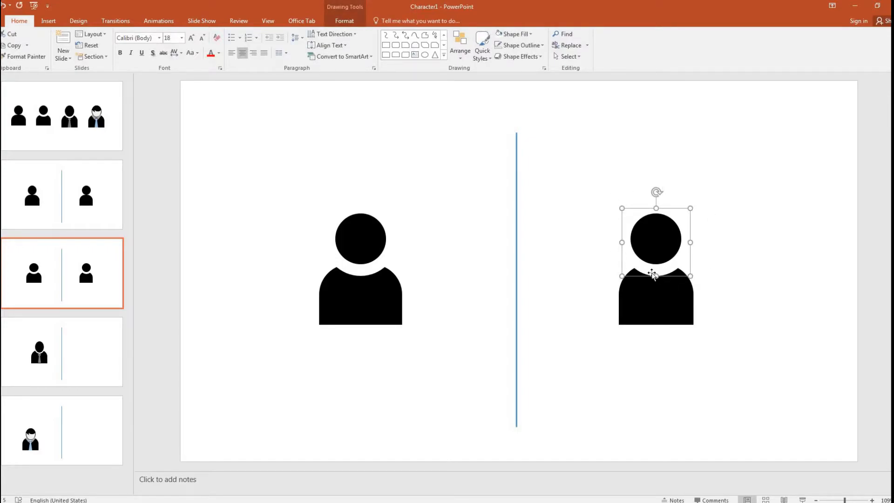
left_click(517, 45)
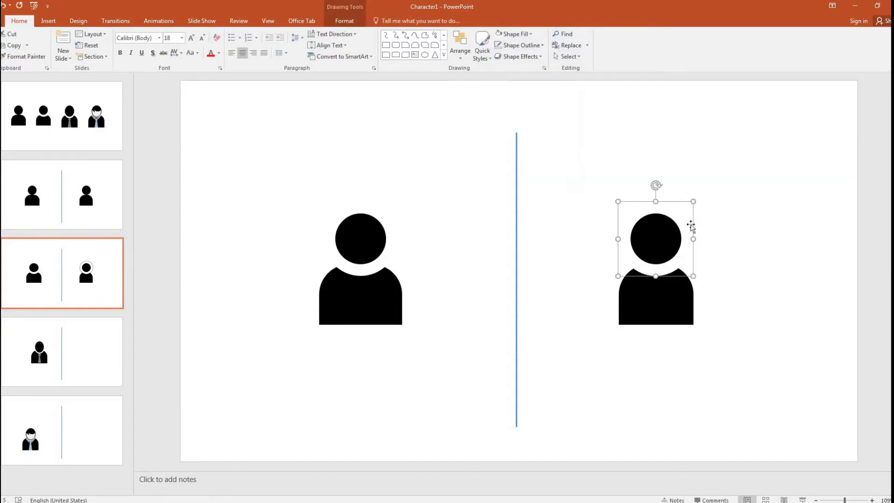
left_click(589, 178)
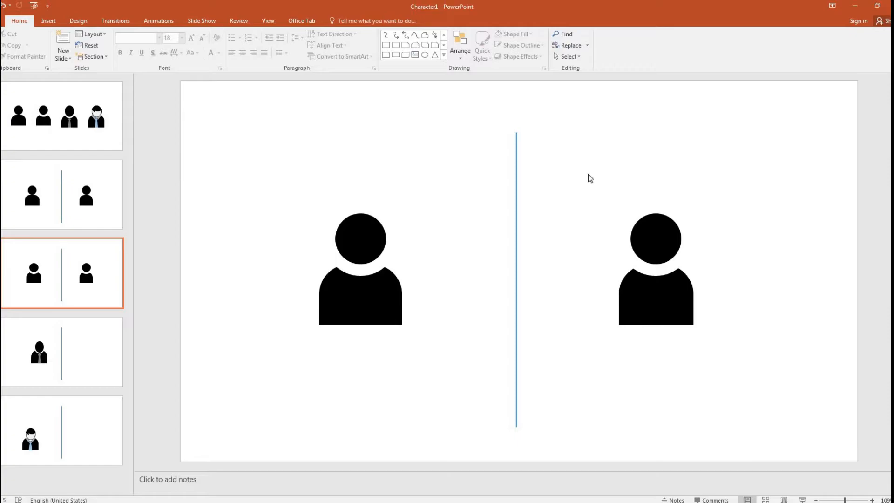
Paste the right figure as a picture and move it near slide 3's top-right corner.
left_click(655, 287)
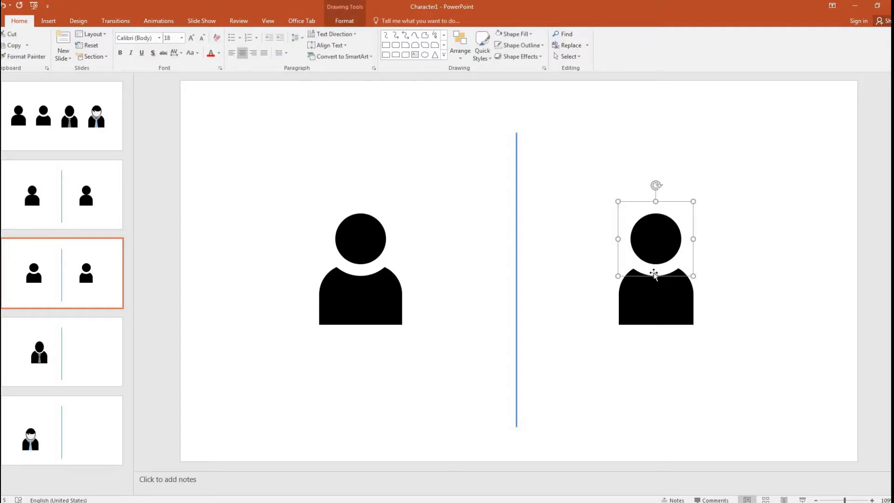
mouse_move(726, 318)
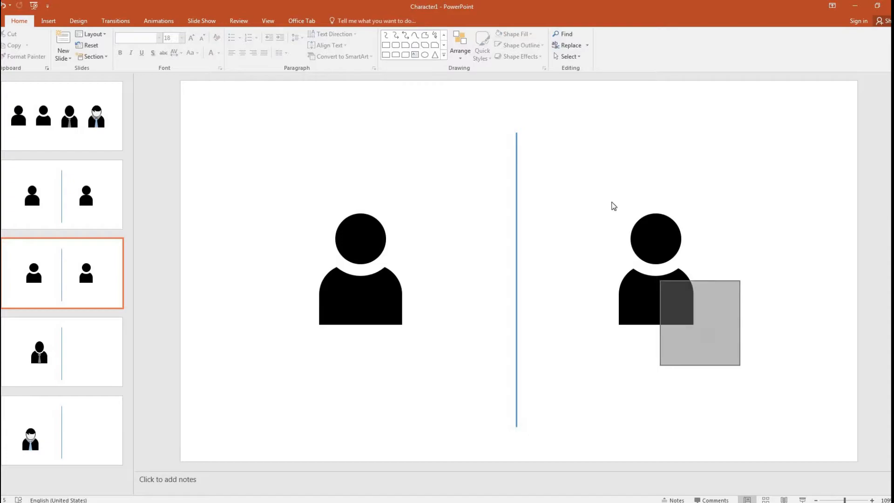
left_click(655, 269)
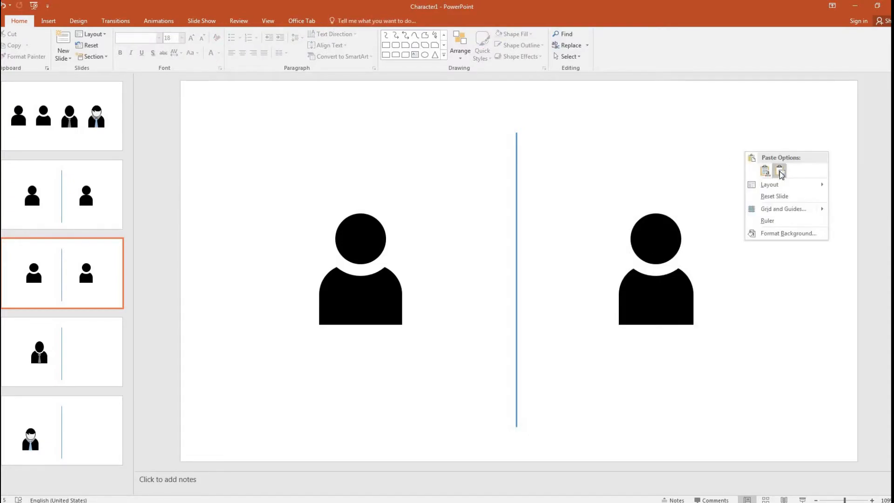
left_click(780, 170)
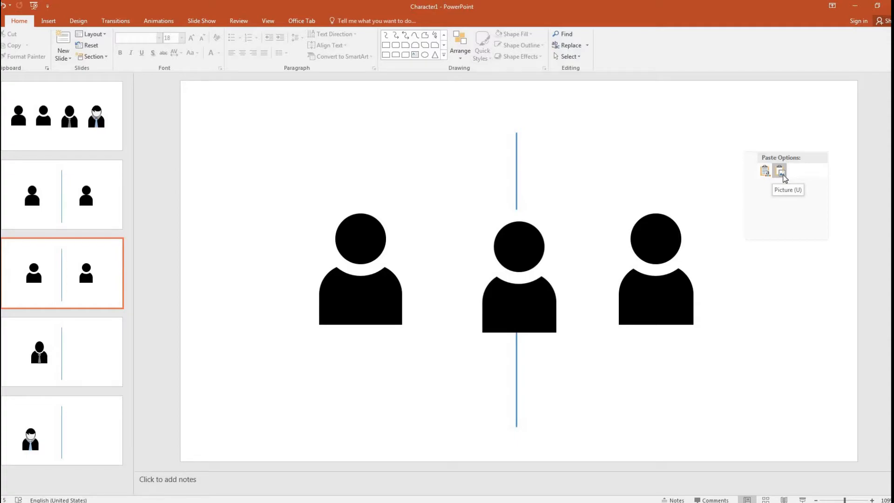
left_click(780, 170)
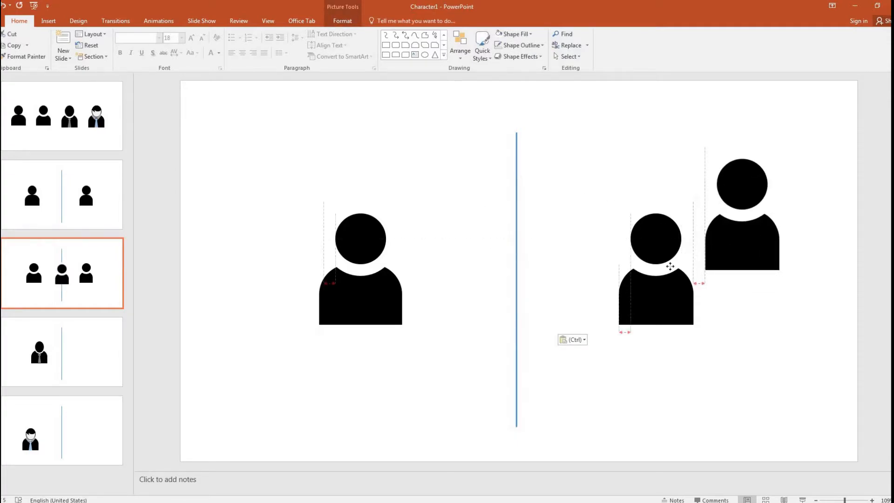
left_click(598, 184)
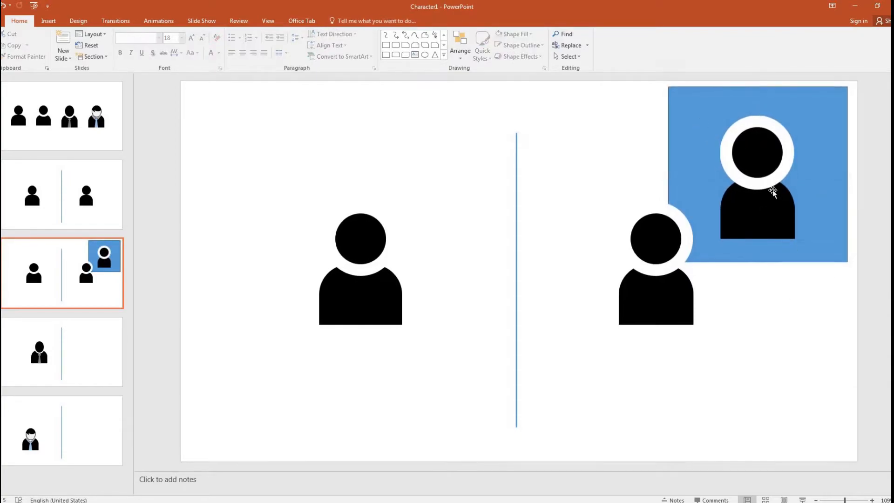
Use Set Transparent Color to remove the white ring around the picture's head.
left_click(757, 188)
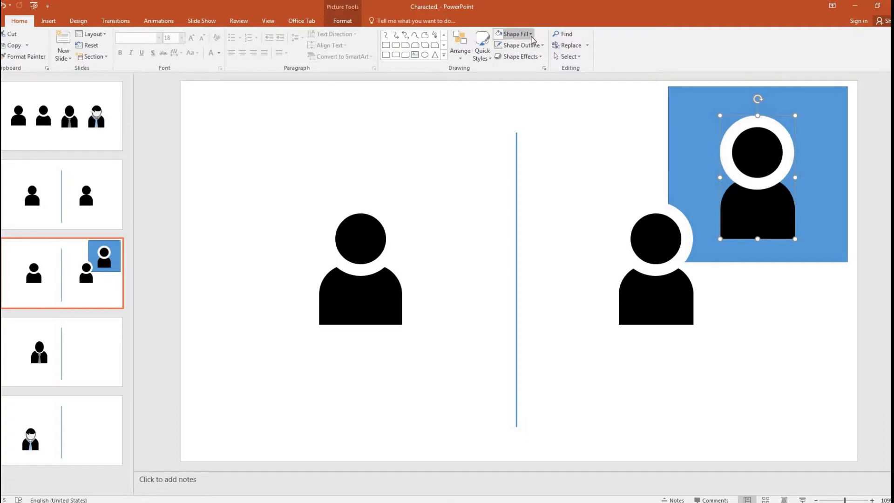
left_click(514, 34)
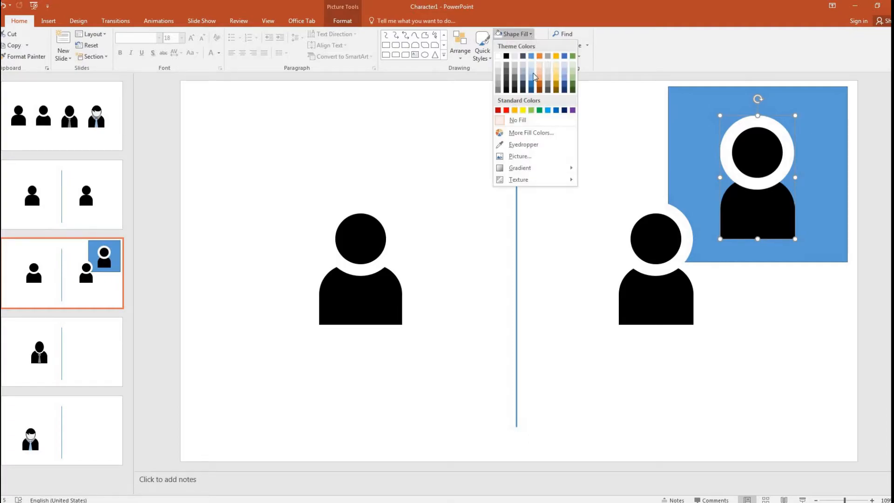
mouse_move(545, 193)
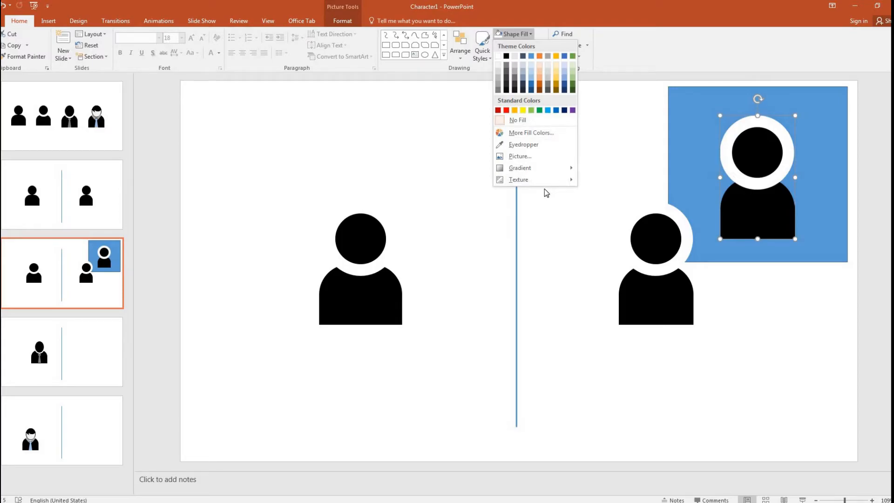
mouse_move(573, 10)
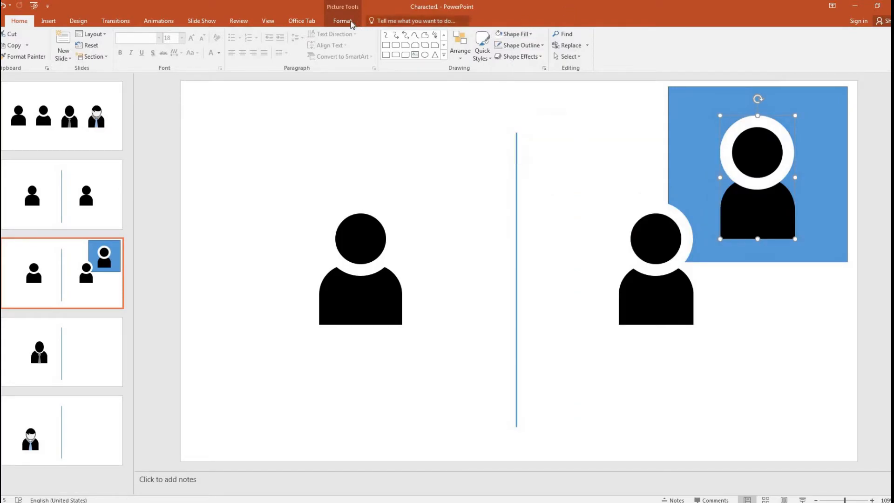
left_click(342, 21)
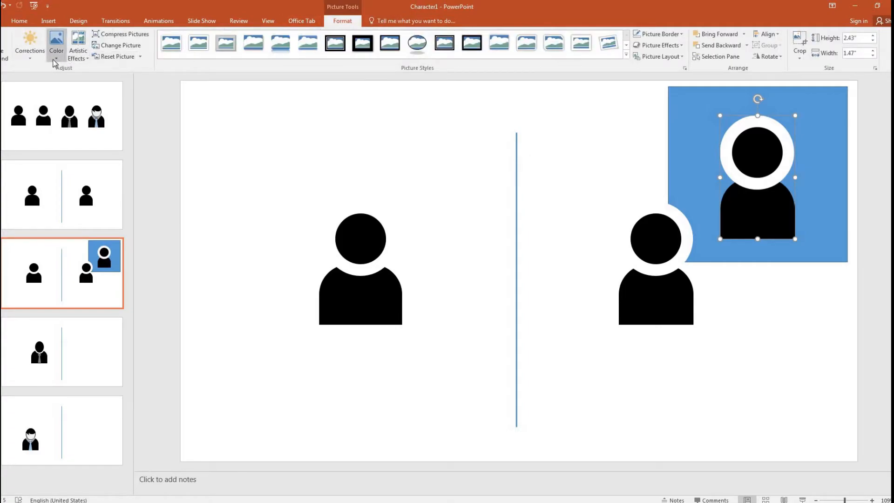
mouse_move(60, 66)
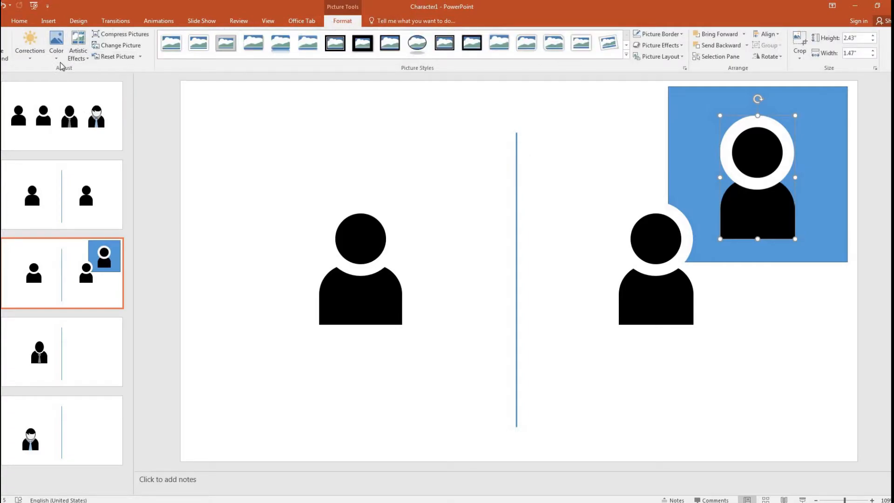
left_click(56, 45)
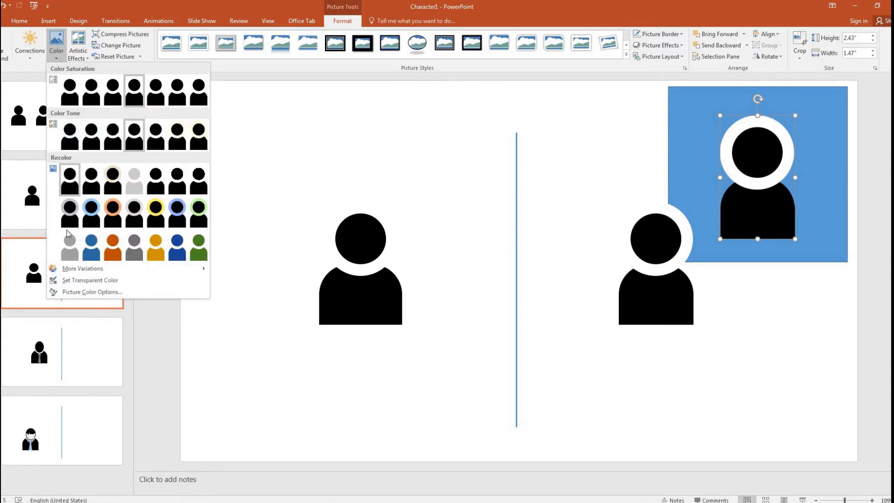
mouse_move(89, 280)
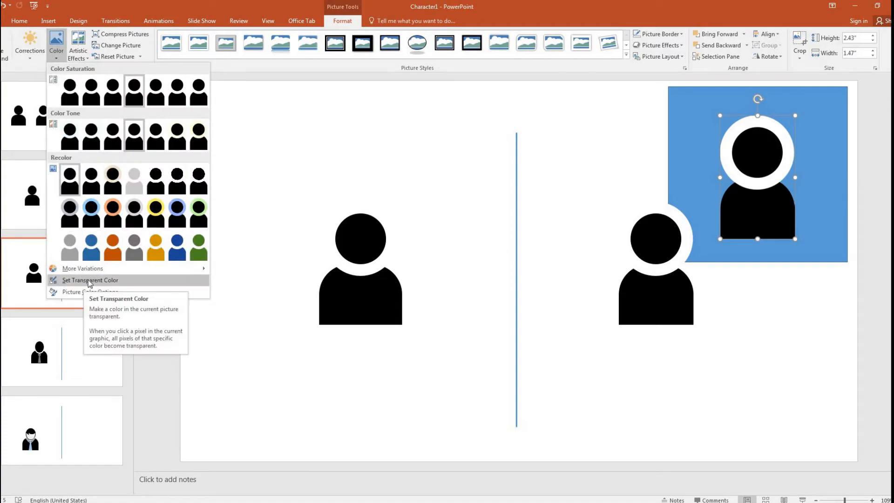
left_click(90, 280)
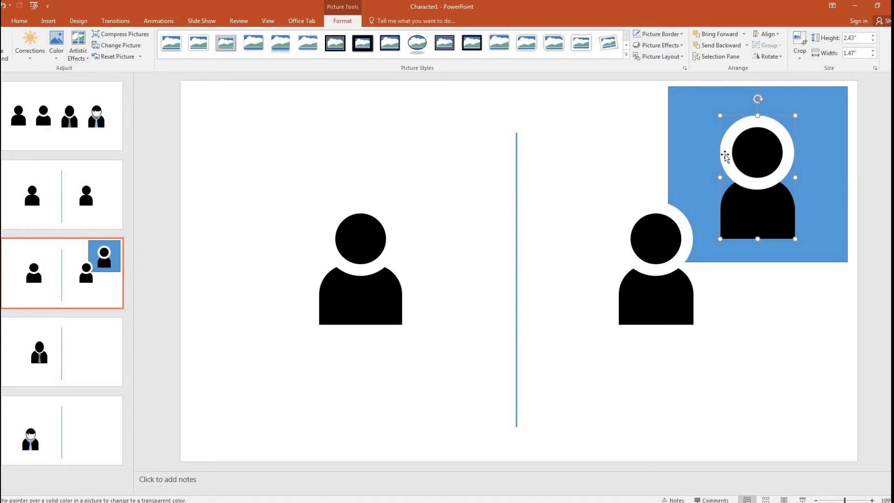
left_click(774, 275)
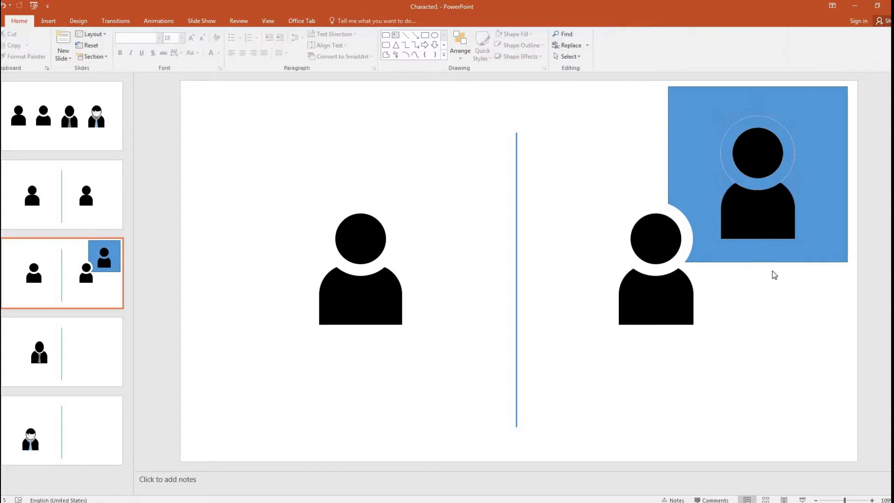
mouse_move(791, 172)
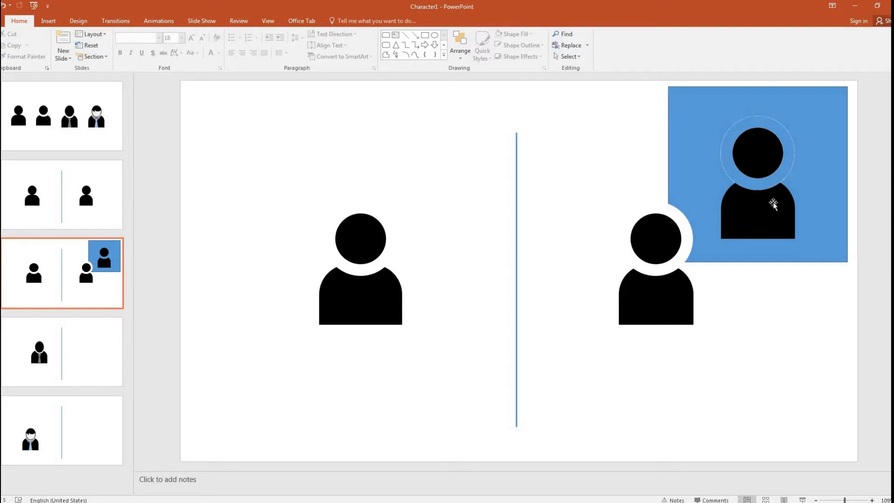
mouse_move(792, 161)
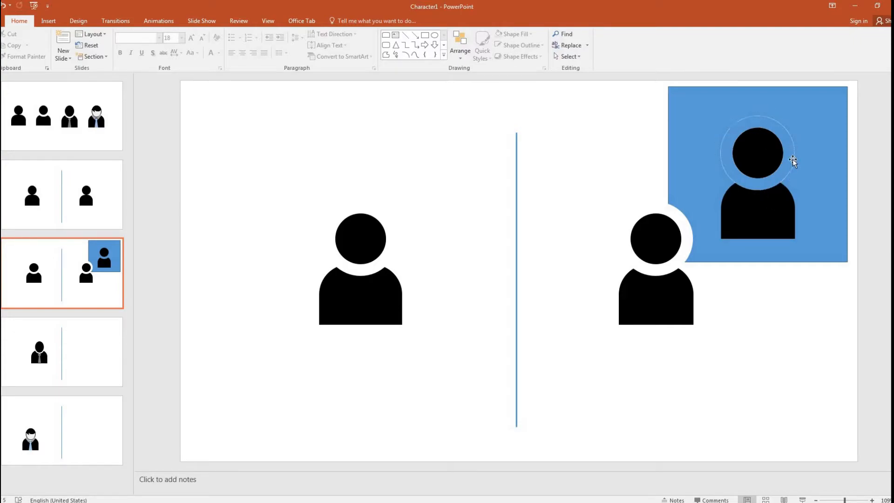
mouse_move(777, 129)
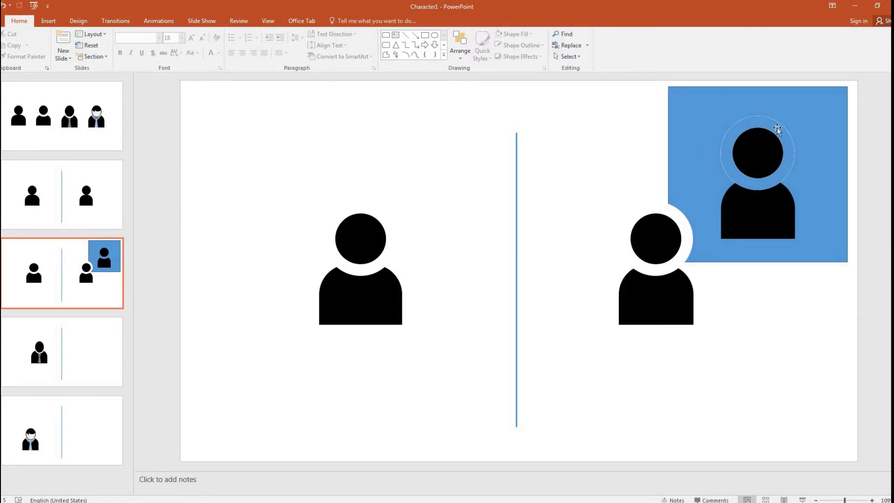
mouse_move(721, 124)
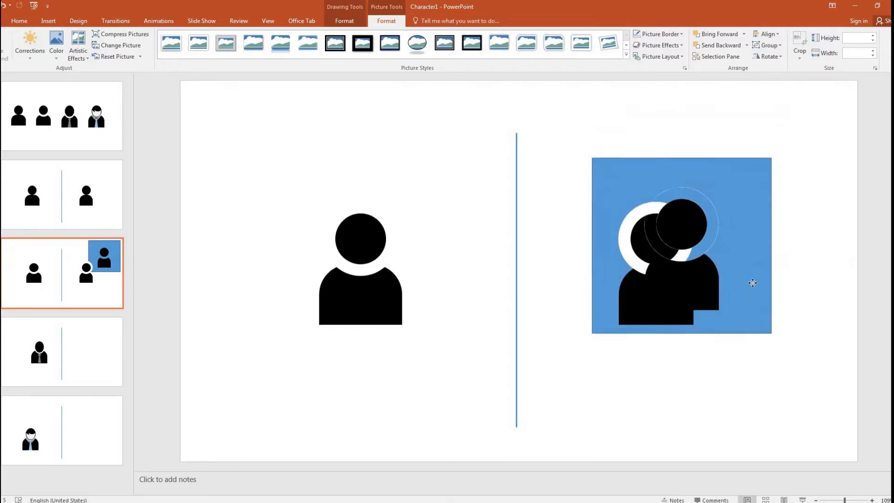
left_click(794, 249)
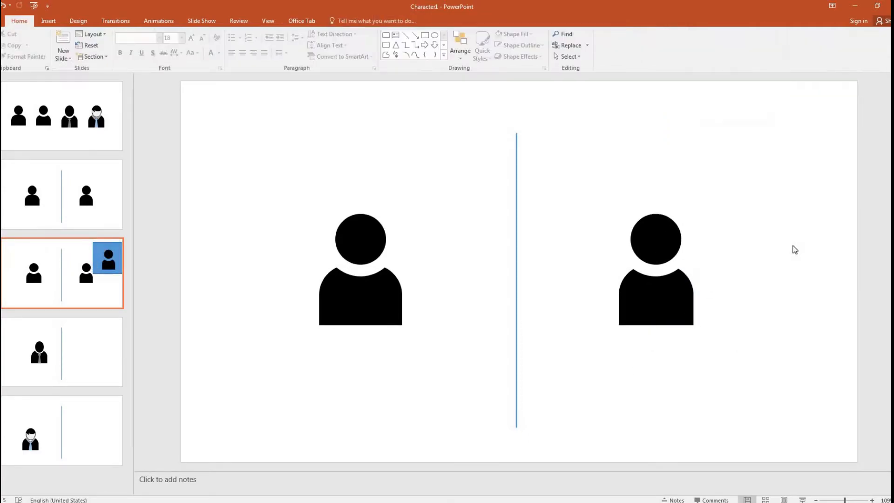
Insert a rounded-top body shape and a black circle right of the divider on slide 4.
left_click(227, 269)
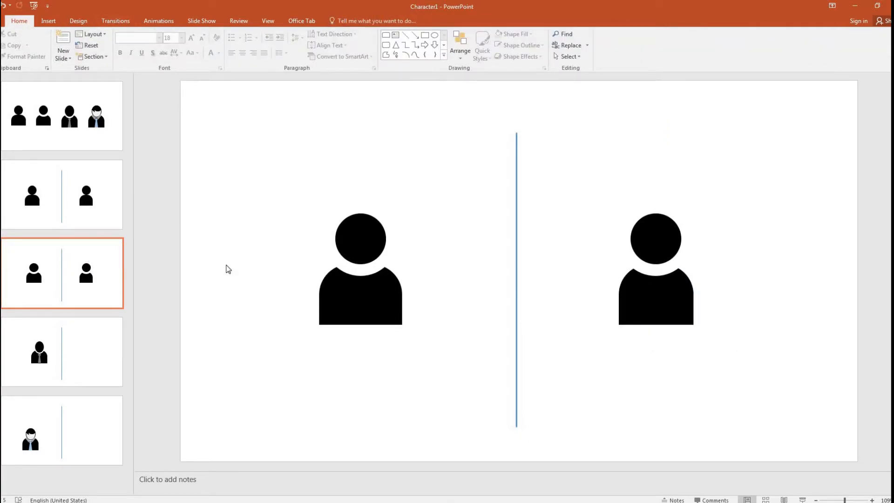
mouse_move(709, 383)
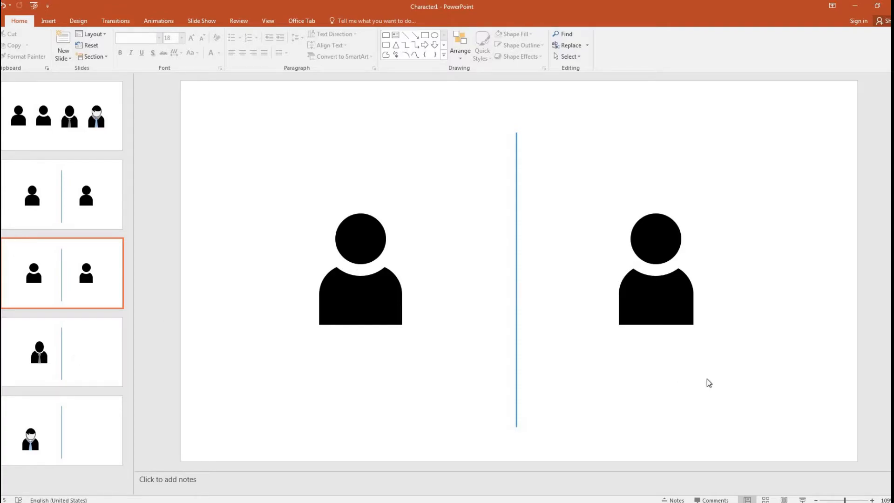
left_click(656, 257)
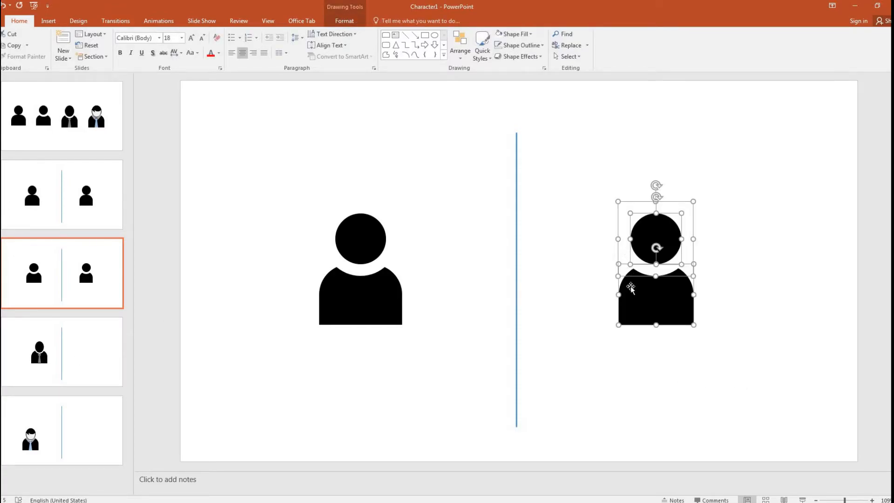
left_click(61, 351)
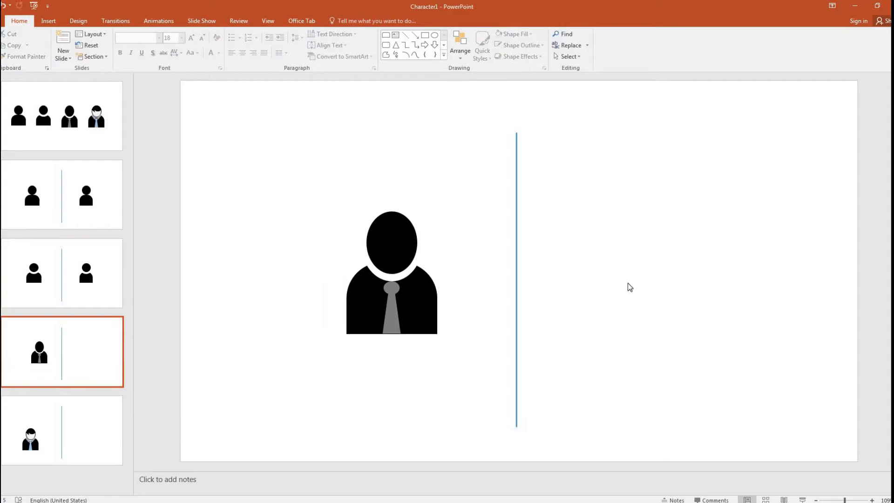
mouse_move(622, 277)
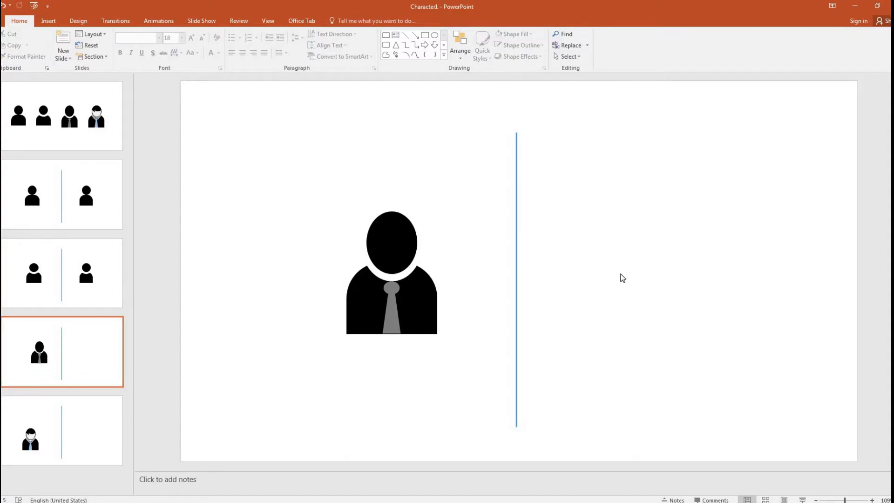
mouse_move(428, 298)
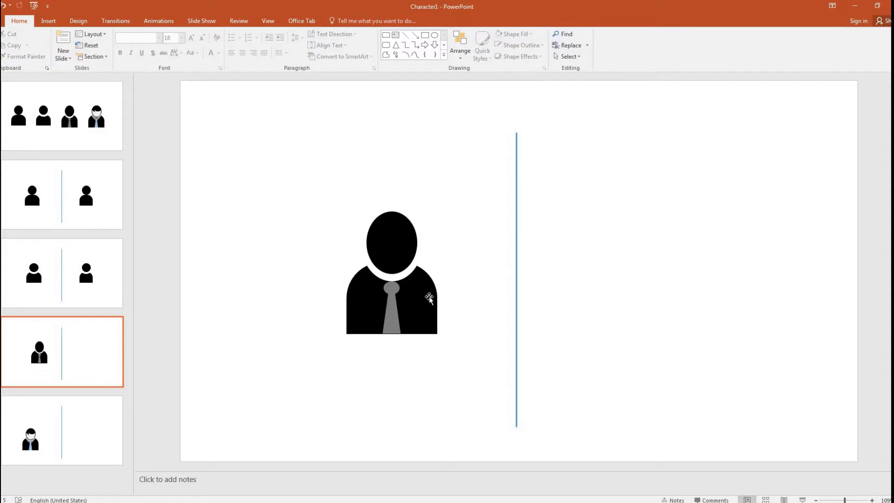
mouse_move(670, 309)
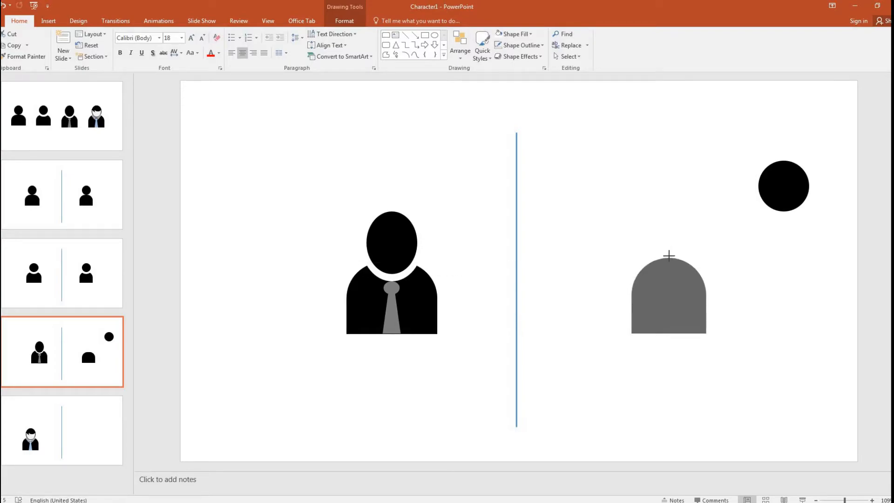
Fill the body black and set the oval head on it with a thin white outline.
left_click(667, 293)
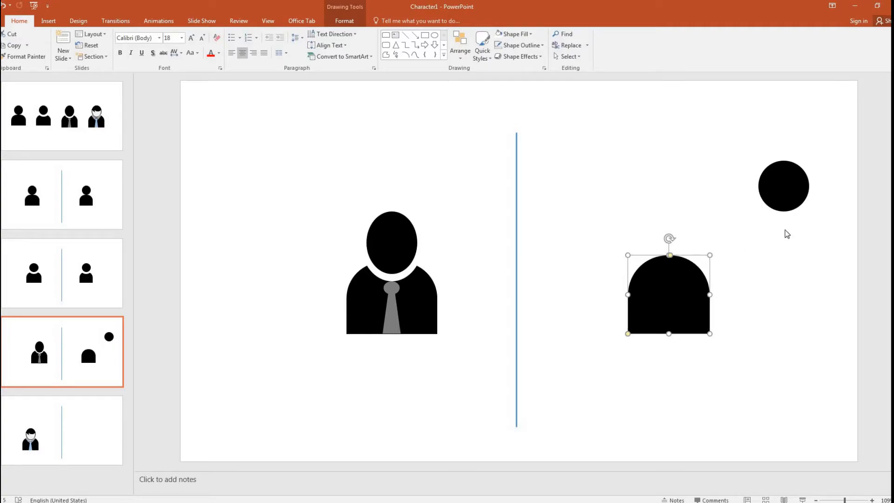
left_click(783, 185)
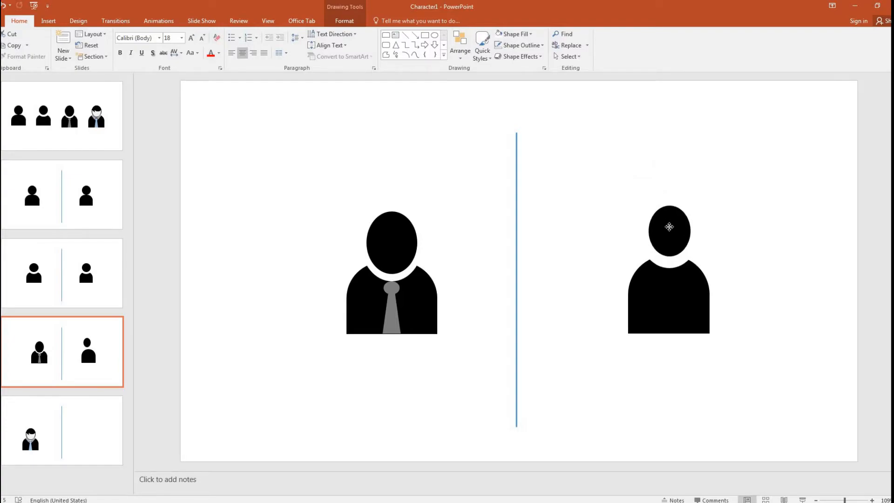
left_click(669, 227)
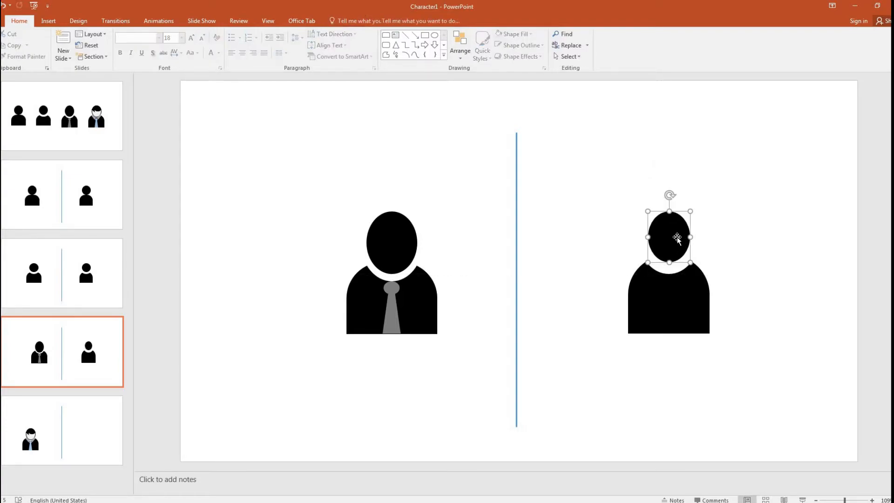
left_click(668, 236)
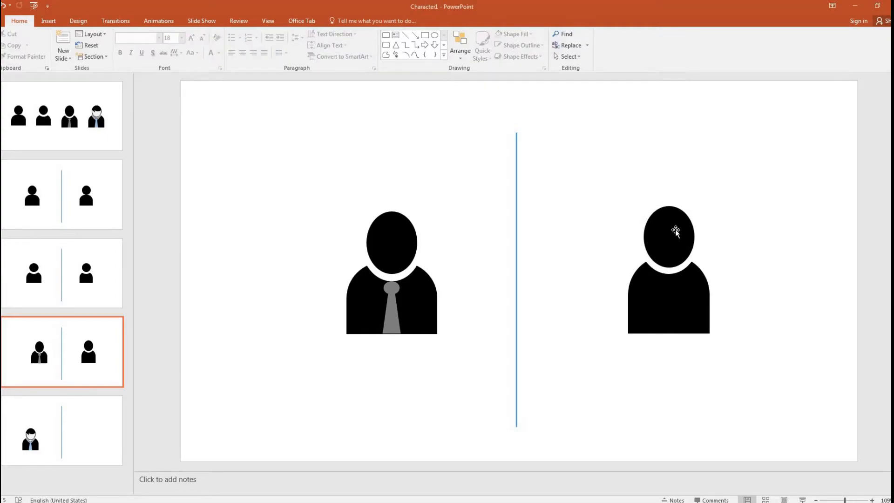
left_click(675, 232)
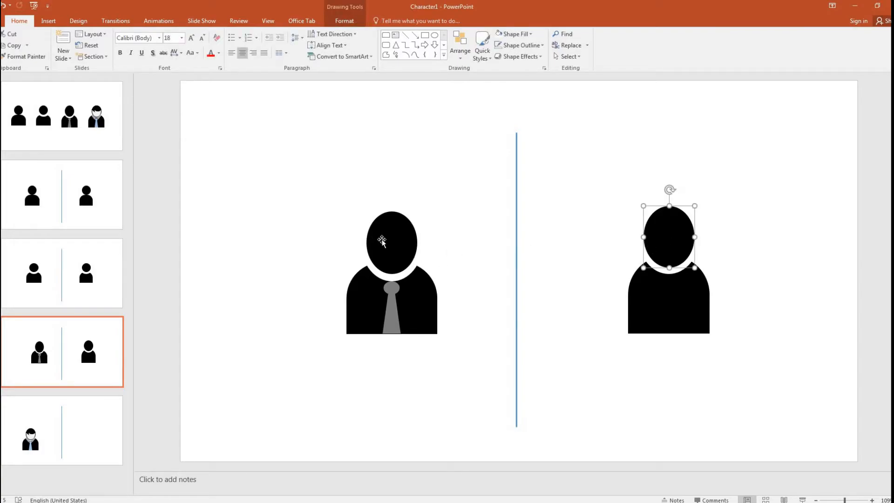
left_click(698, 341)
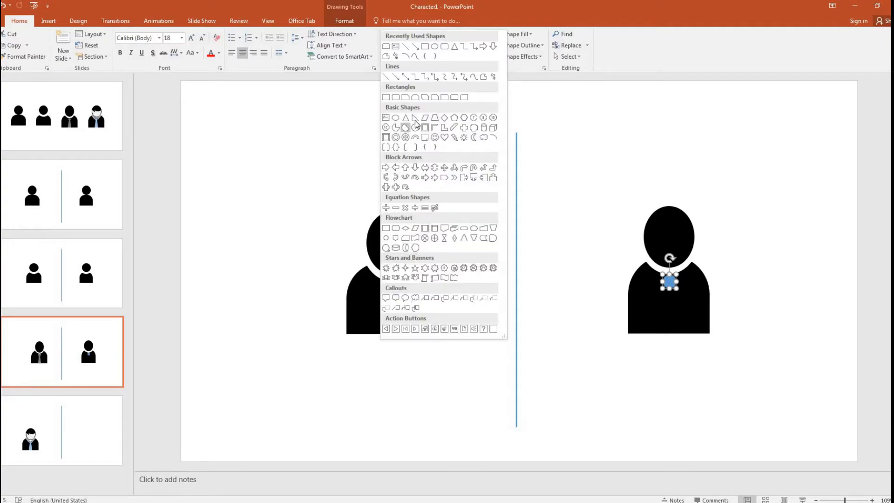
Draw a small oval knot and a tie shape beneath the right figure's head.
left_click(415, 117)
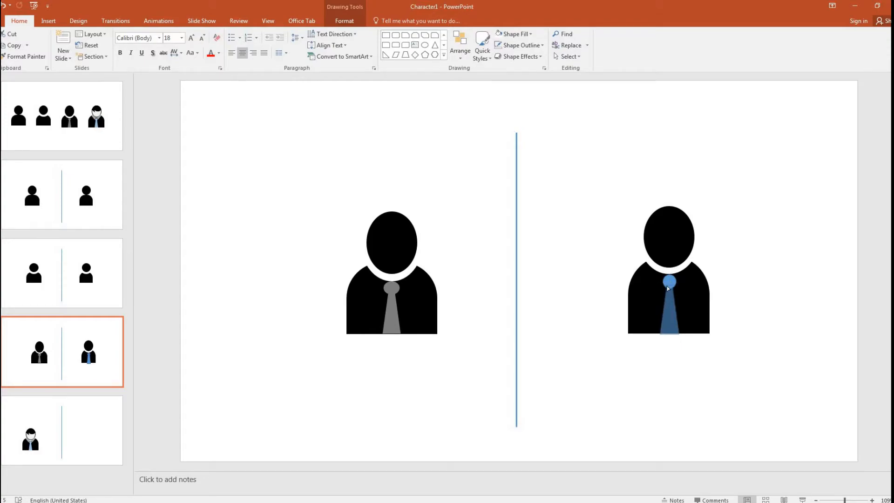
Make the tie and knot gray with no outline, and widen the body slightly.
left_click(668, 287)
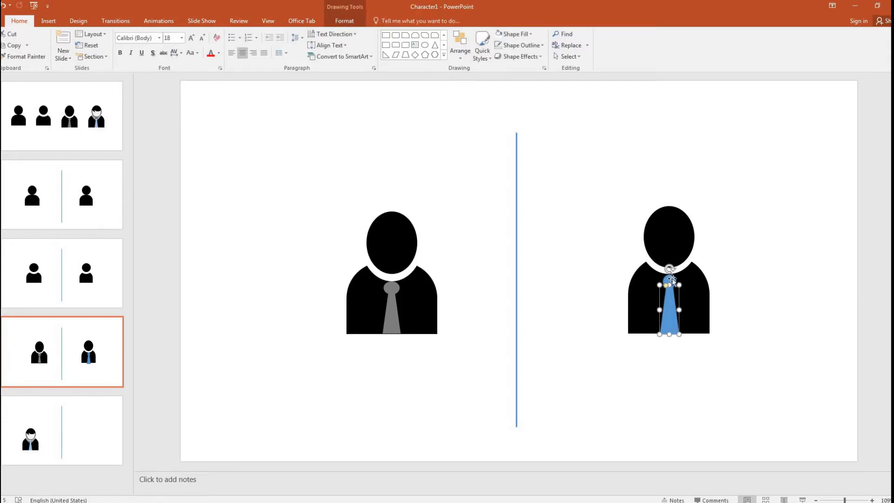
left_click(514, 33)
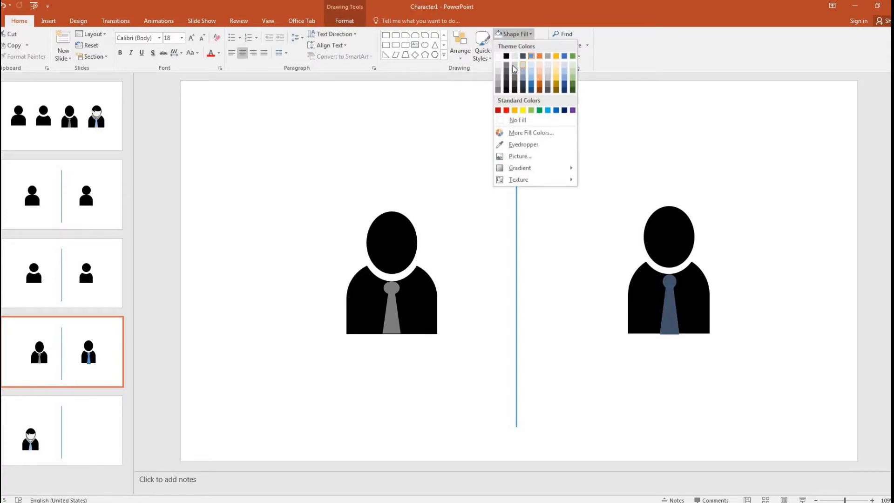
left_click(499, 77)
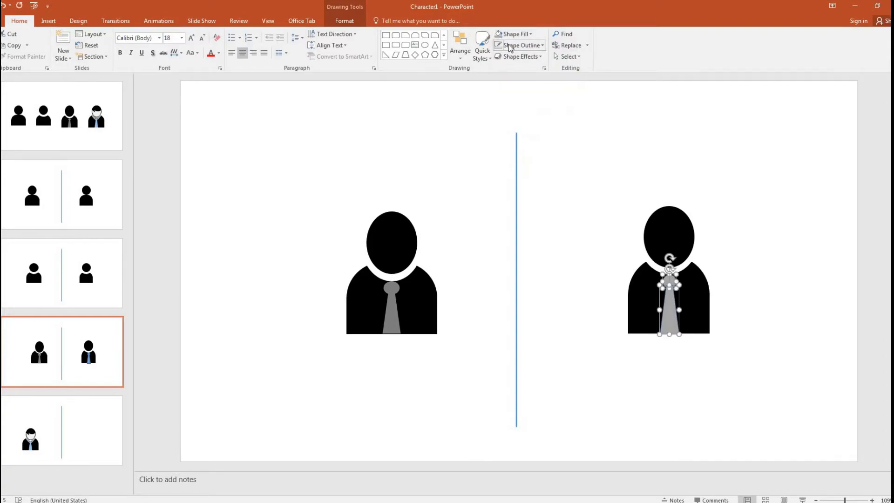
left_click(786, 279)
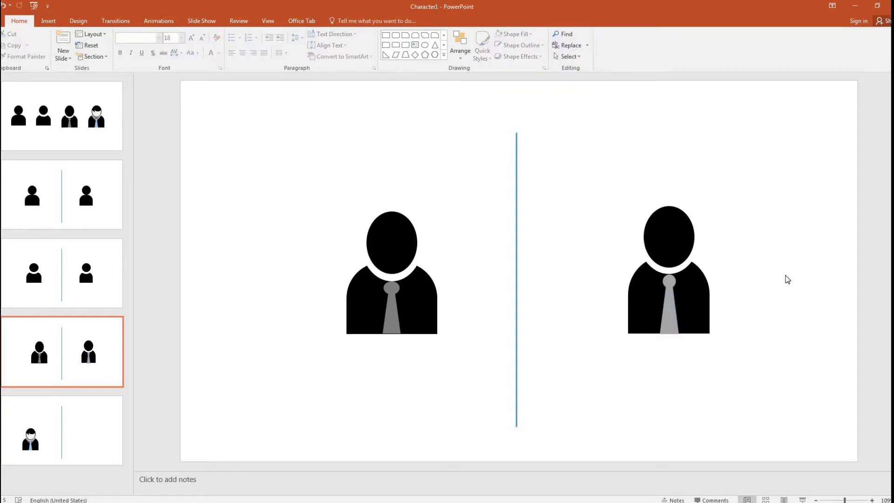
left_click(668, 271)
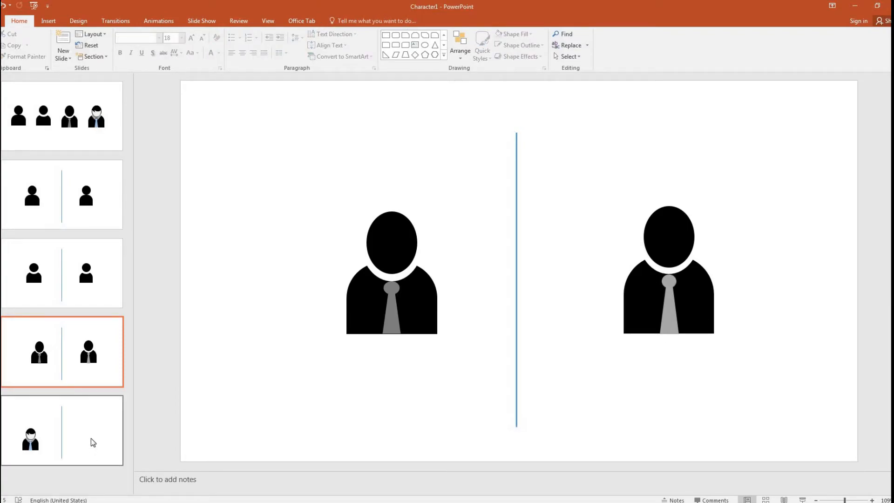
Copy the suited silhouette onto slide 5 and fill its tie and knot light blue.
left_click(62, 431)
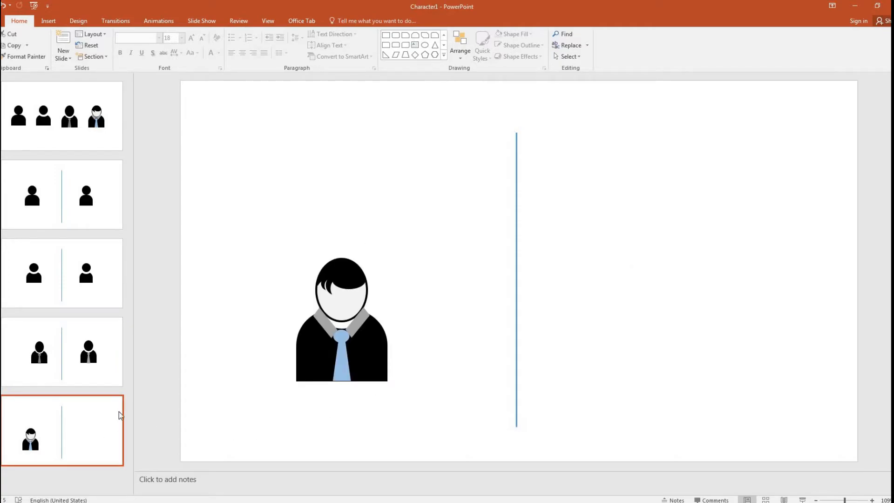
left_click(62, 352)
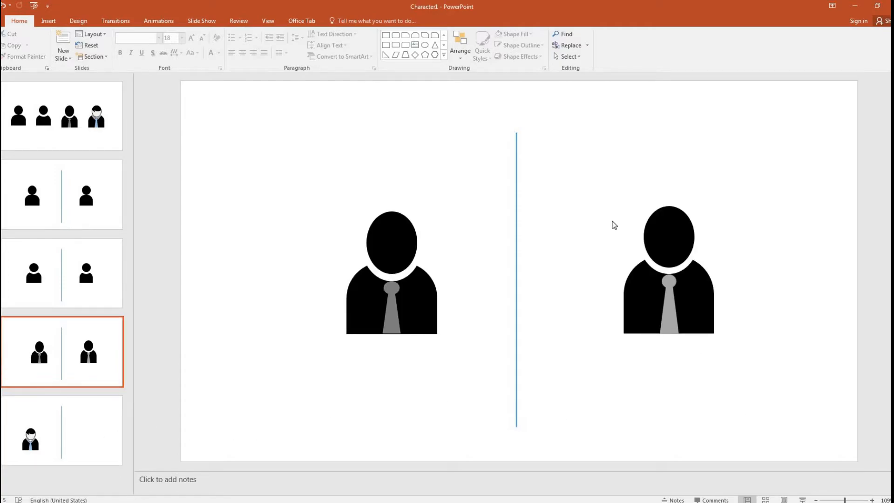
left_click(668, 271)
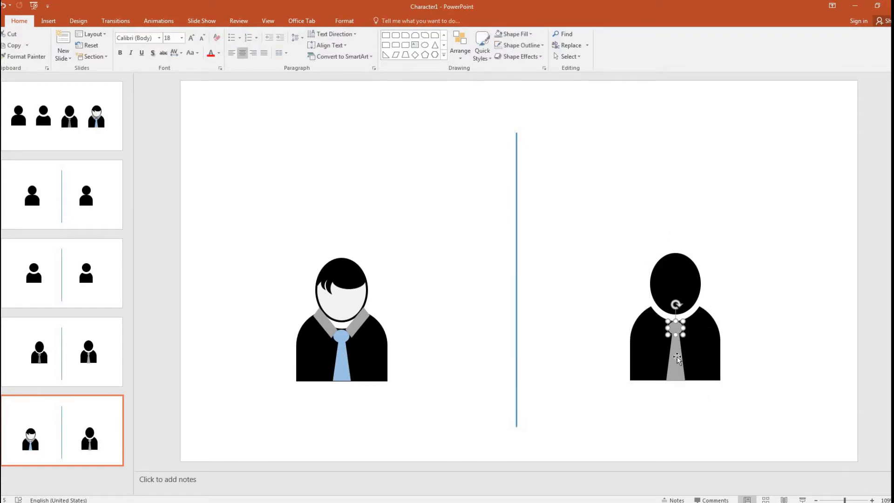
left_click(513, 34)
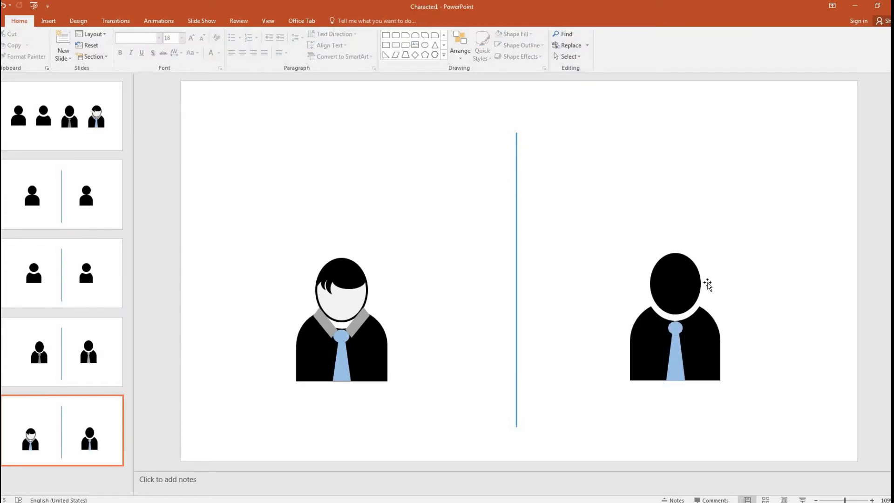
mouse_move(356, 276)
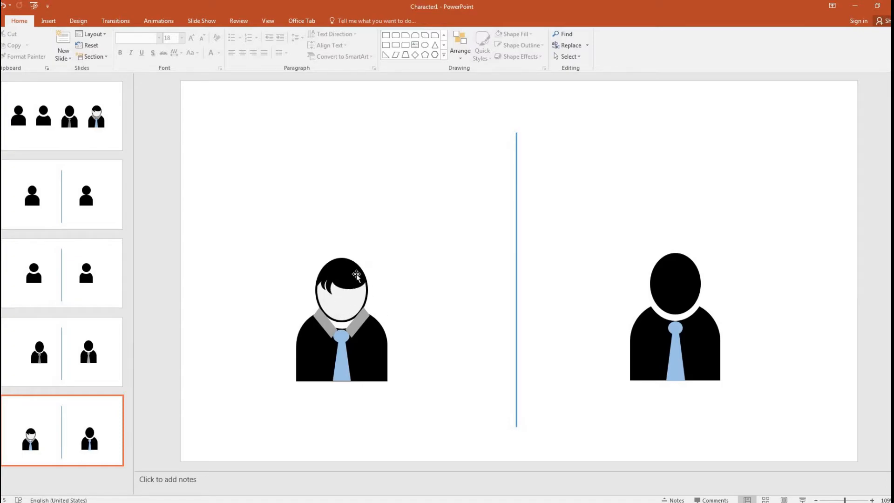
mouse_move(618, 299)
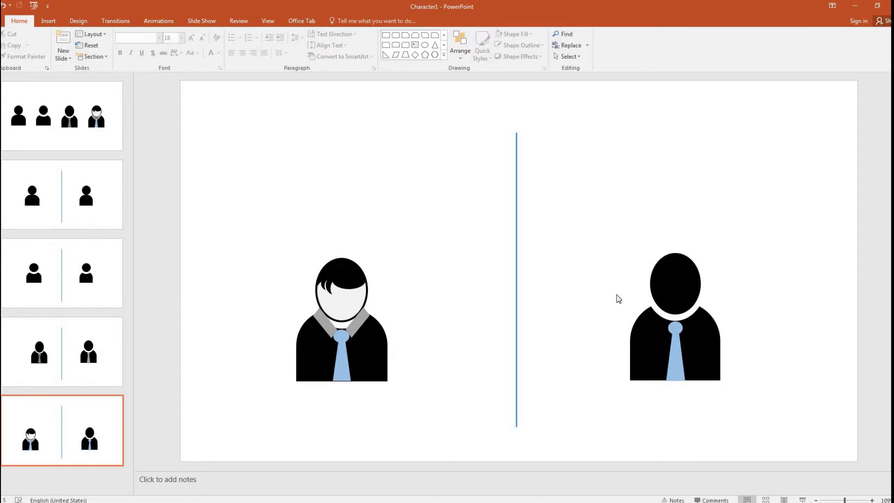
mouse_move(318, 286)
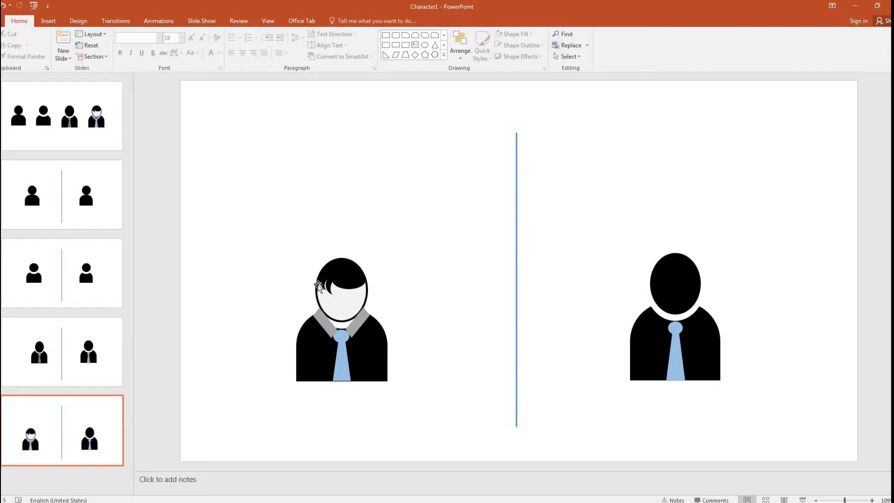
left_click(674, 284)
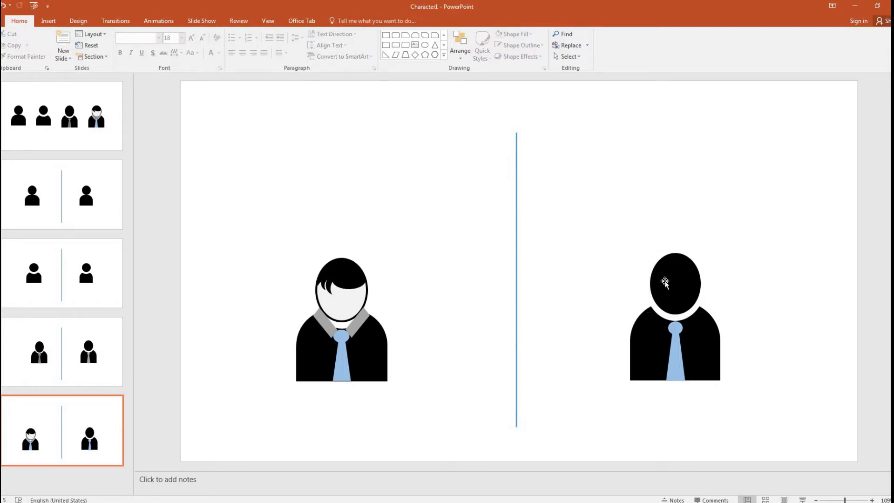
left_click(675, 284)
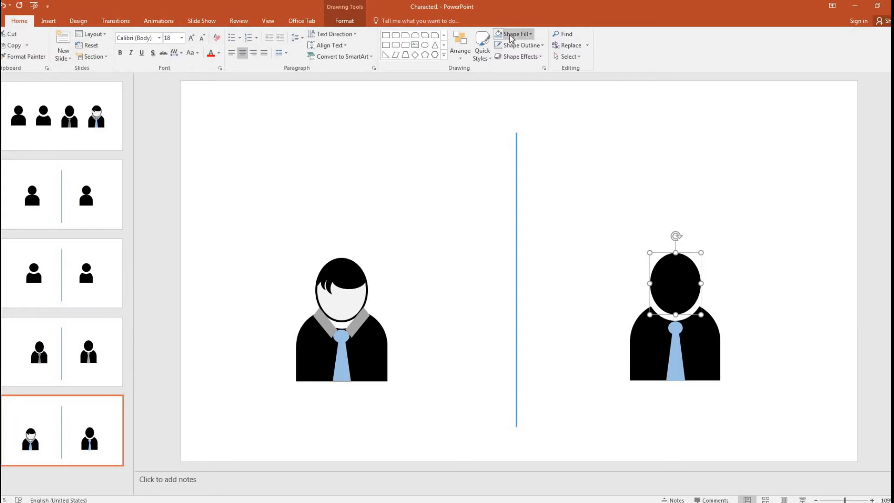
Give the right figure's face a light gray fill and a thick 3 pt black outline.
left_click(513, 33)
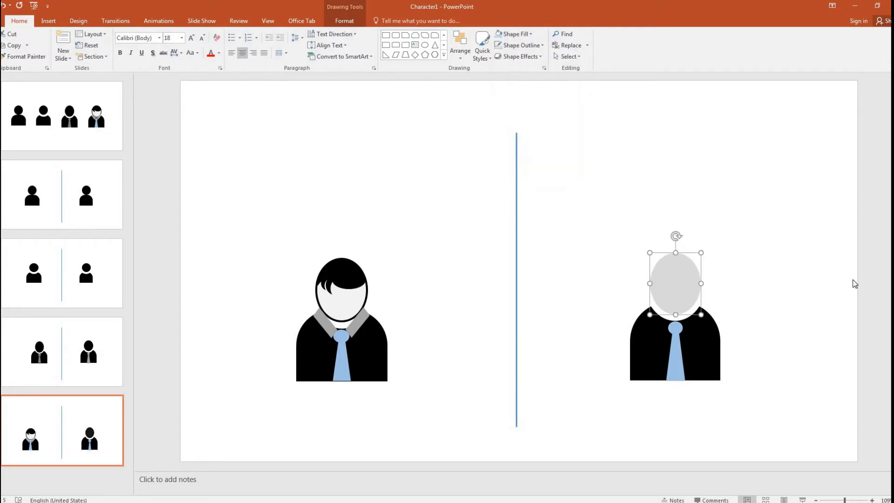
left_click(516, 45)
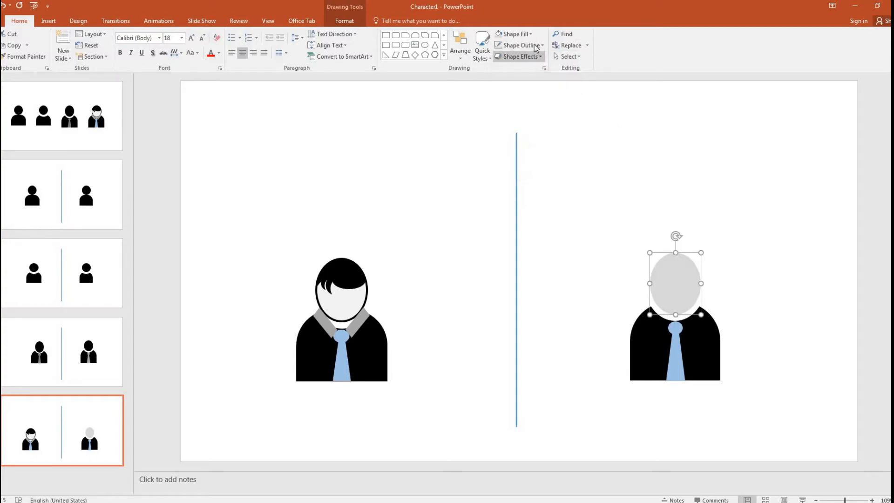
left_click(517, 45)
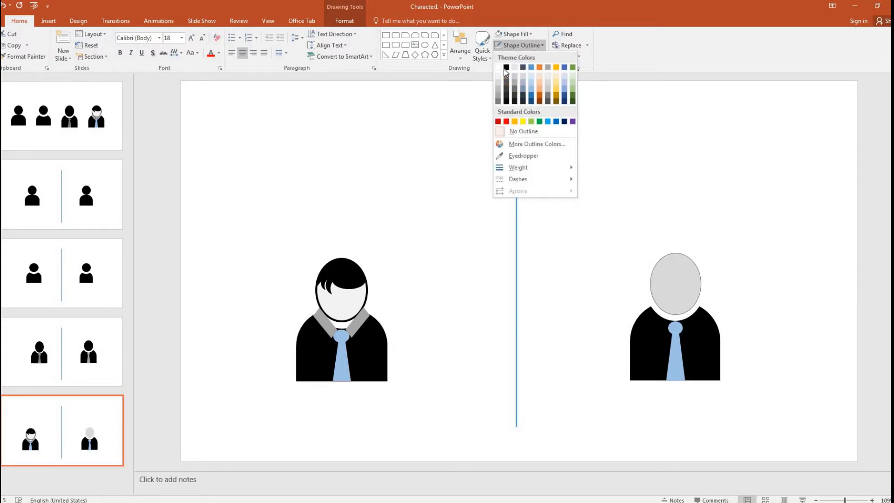
left_click(523, 131)
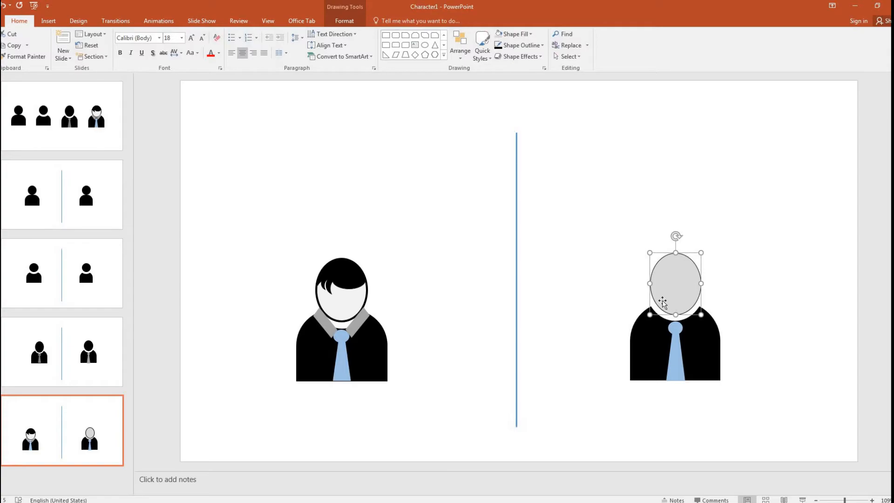
left_click(518, 45)
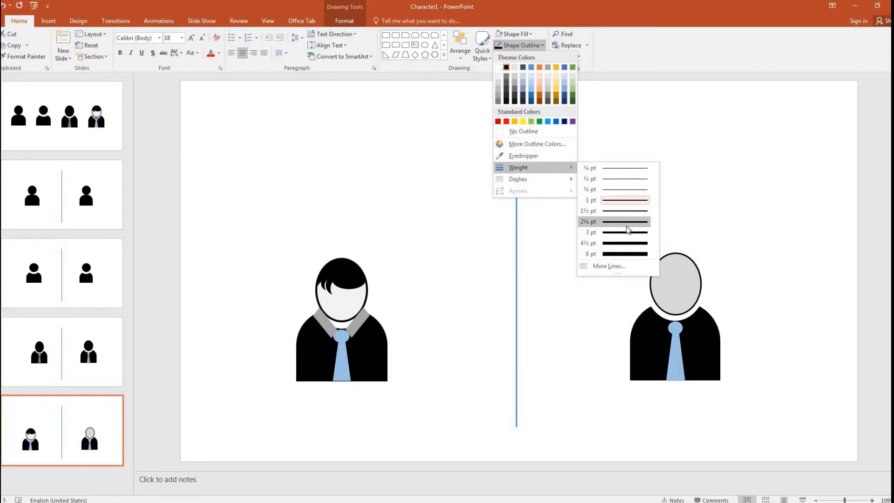
mouse_move(627, 232)
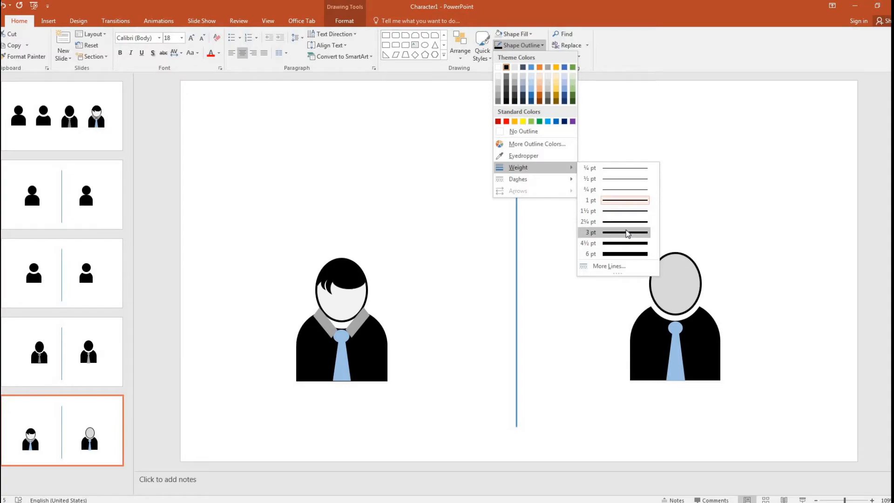
left_click(720, 277)
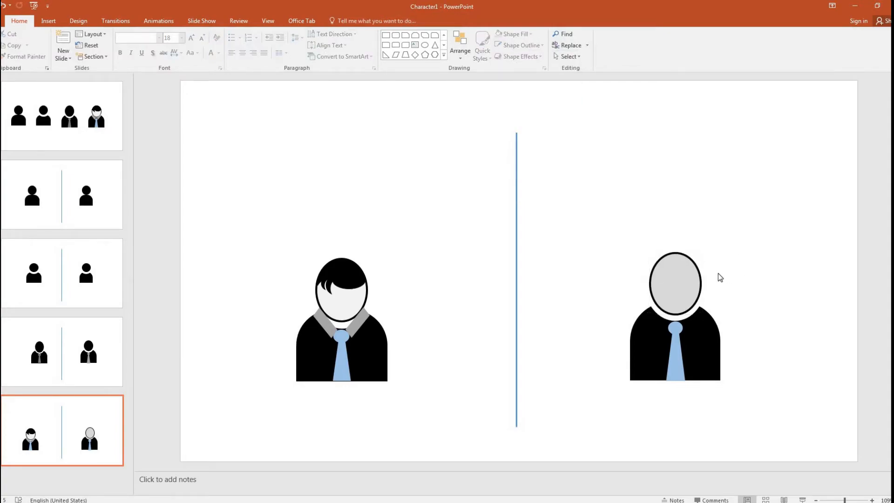
left_click(675, 283)
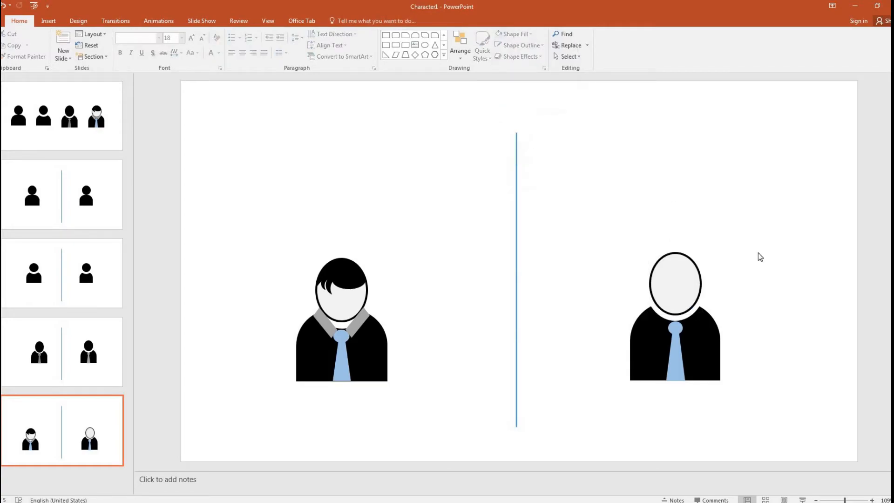
mouse_move(325, 292)
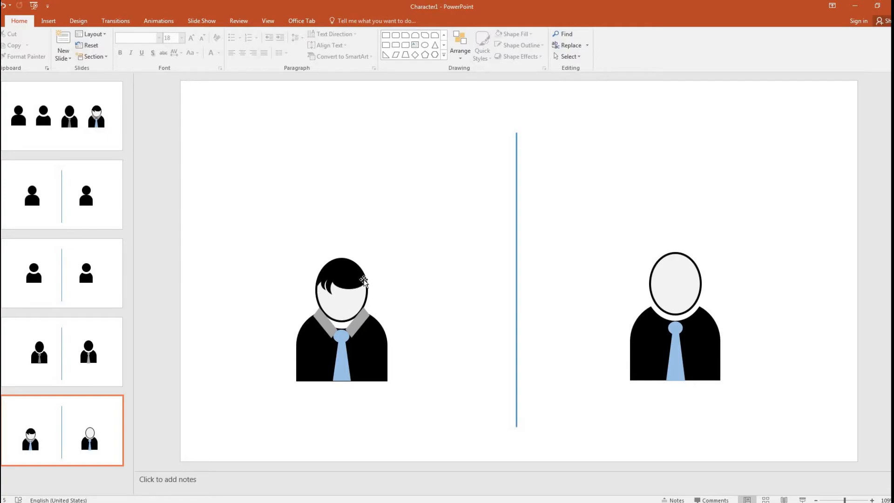
mouse_move(437, 64)
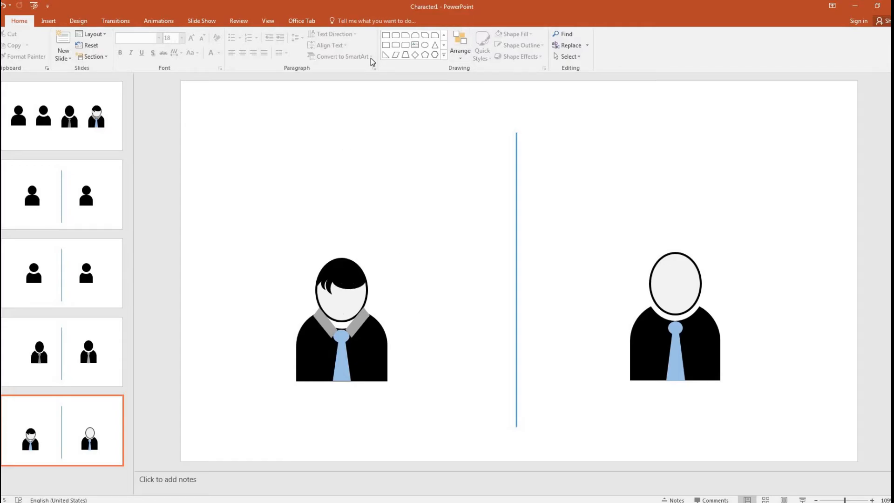
left_click(444, 56)
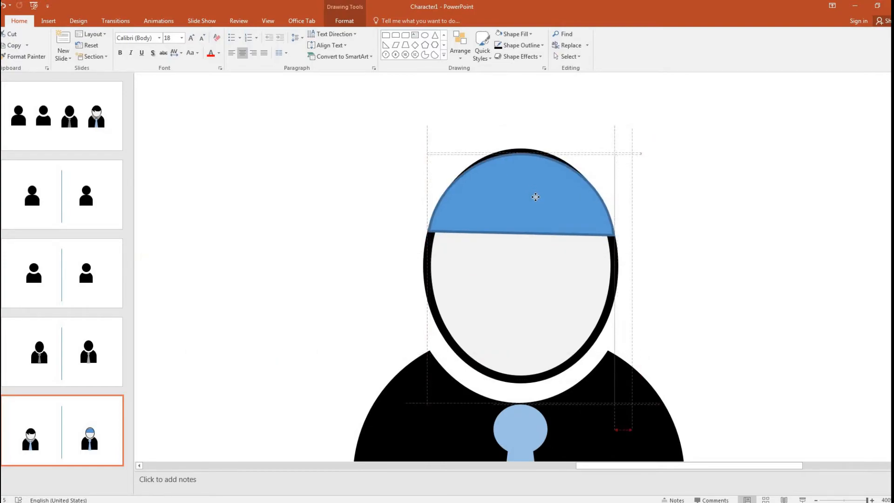
Fill the hair cap and a second hair piece under it solid black.
left_click(535, 196)
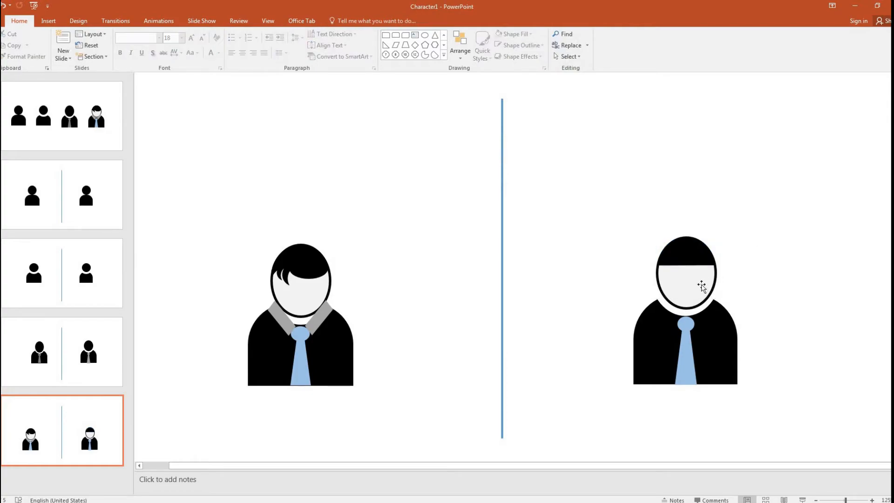
mouse_move(712, 279)
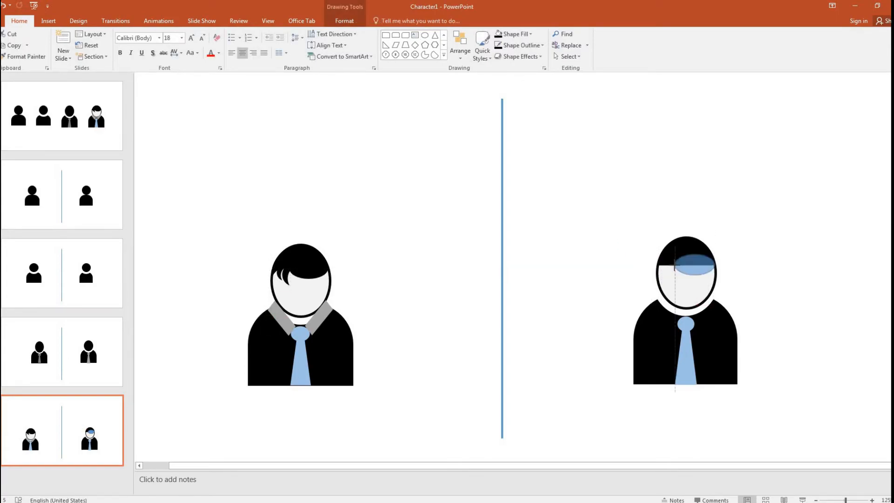
left_click(693, 268)
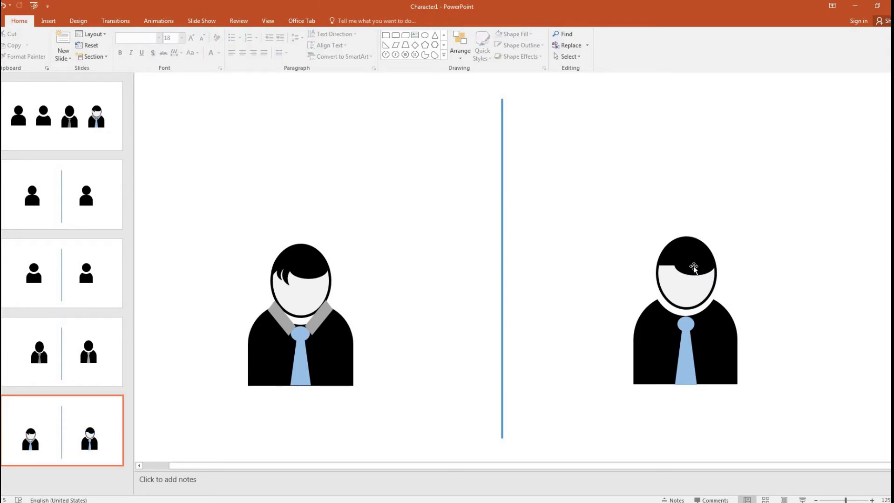
left_click(693, 267)
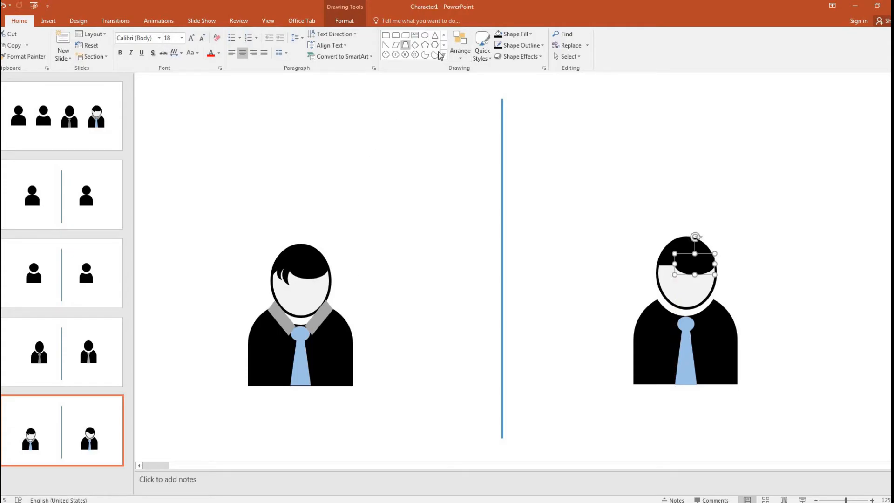
left_click(444, 52)
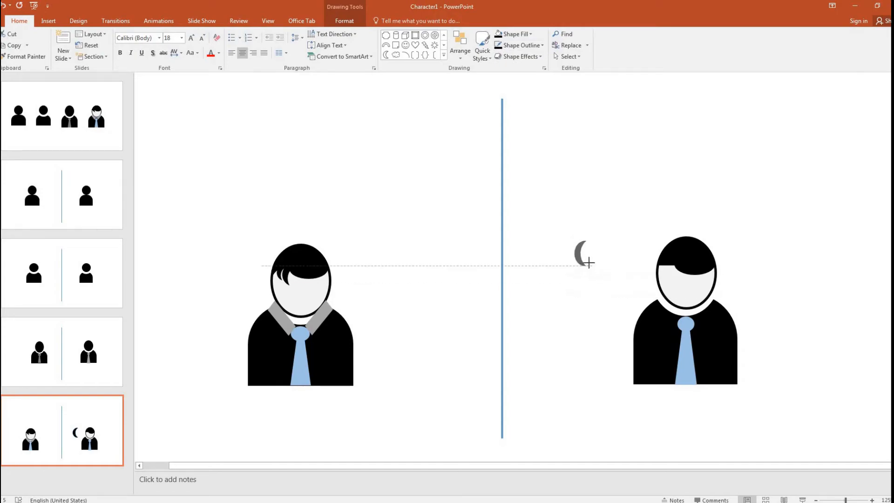
Draw and rotate Moon crescents over the forehead, placing a gray-recolored copy as a strand.
left_click(579, 258)
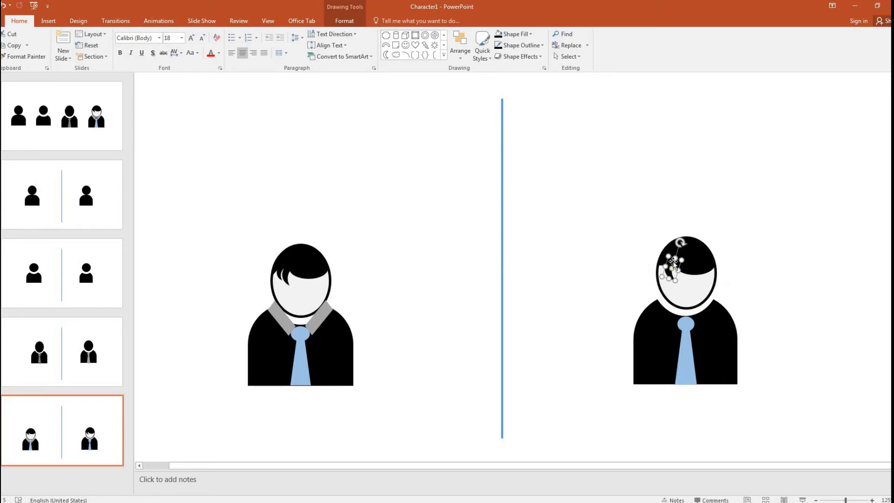
left_click(672, 262)
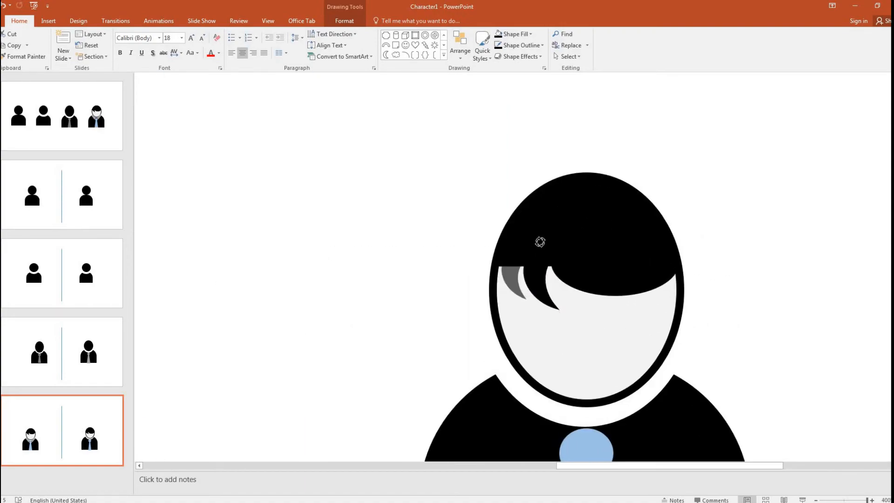
left_click(516, 271)
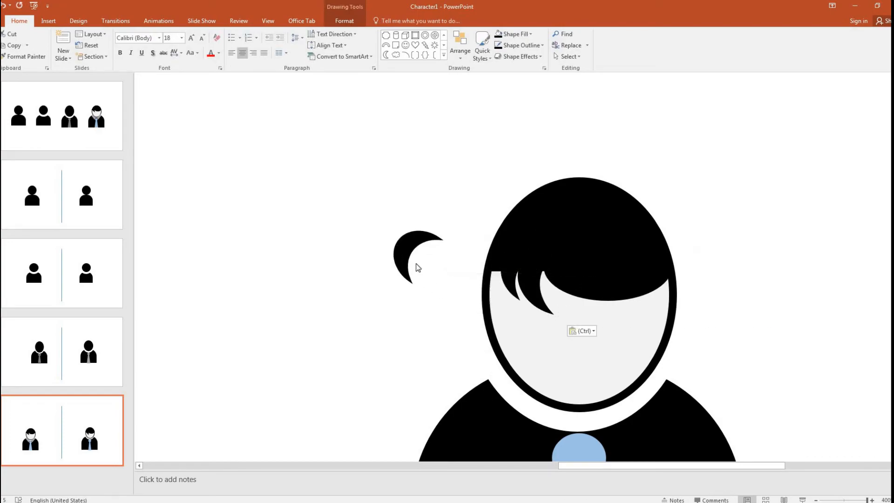
left_click(418, 256)
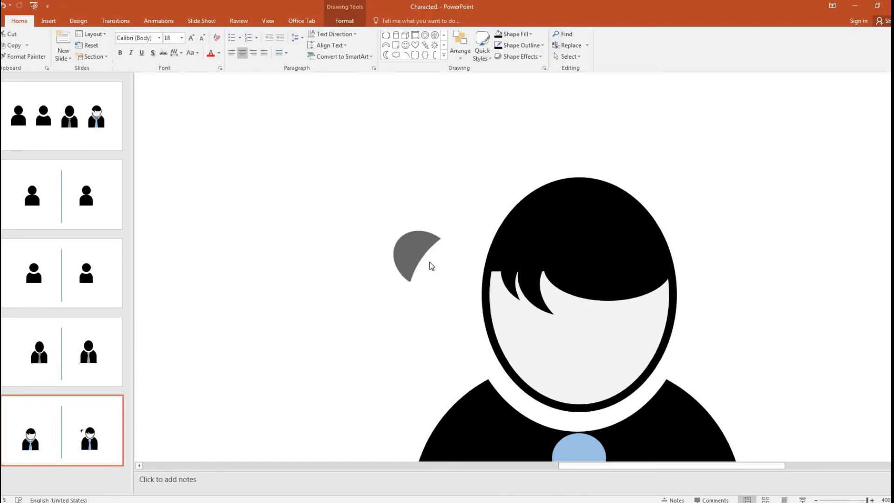
left_click(416, 257)
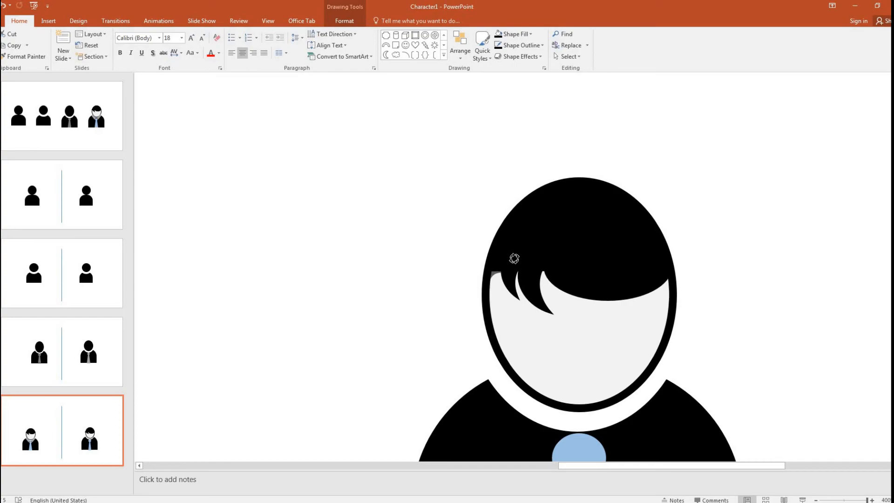
left_click(770, 302)
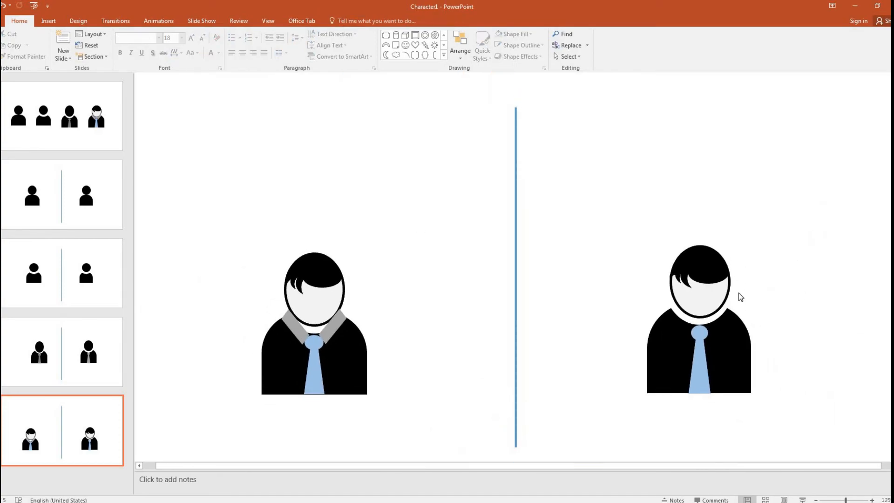
mouse_move(563, 285)
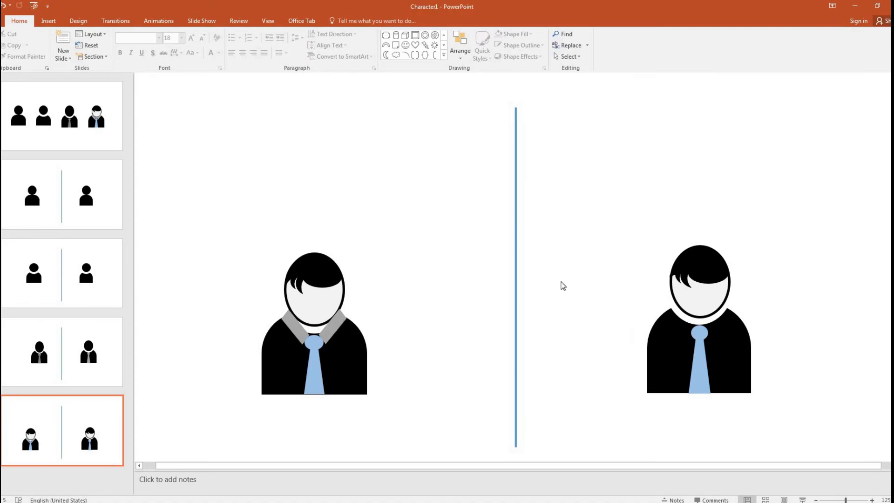
mouse_move(459, 45)
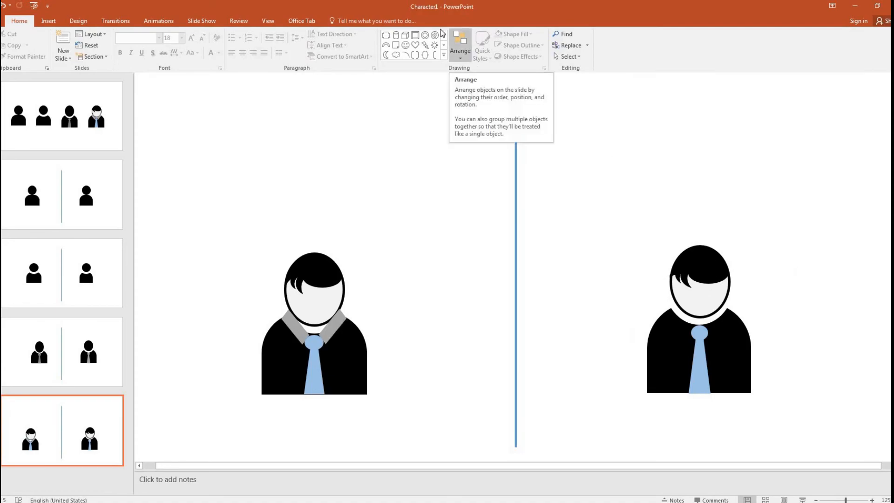
Insert a collar strip along the neck with gray fill and no outline.
left_click(444, 55)
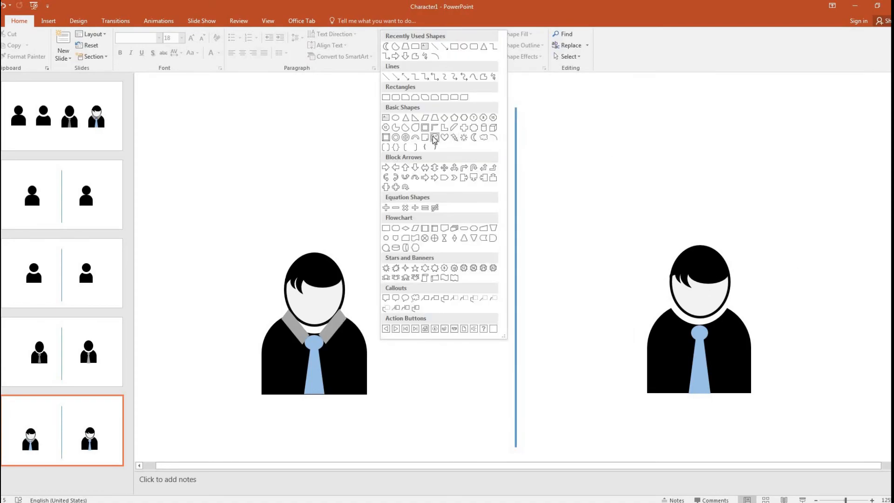
mouse_move(462, 127)
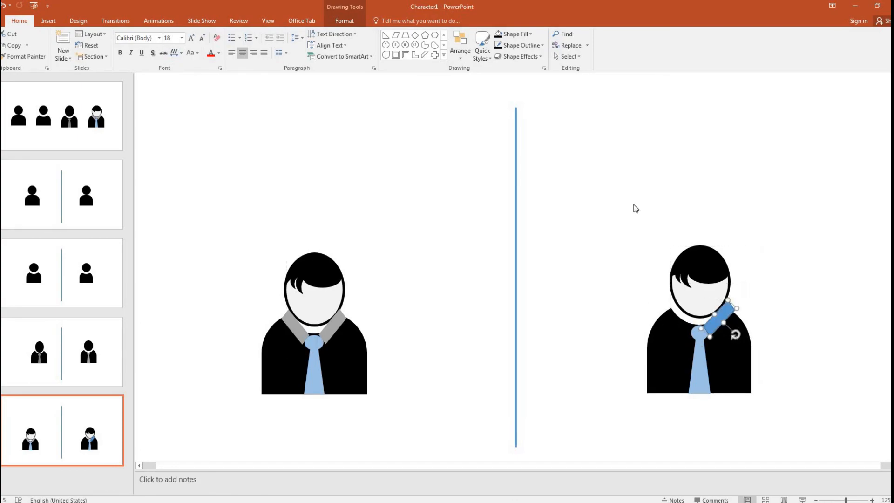
left_click(513, 33)
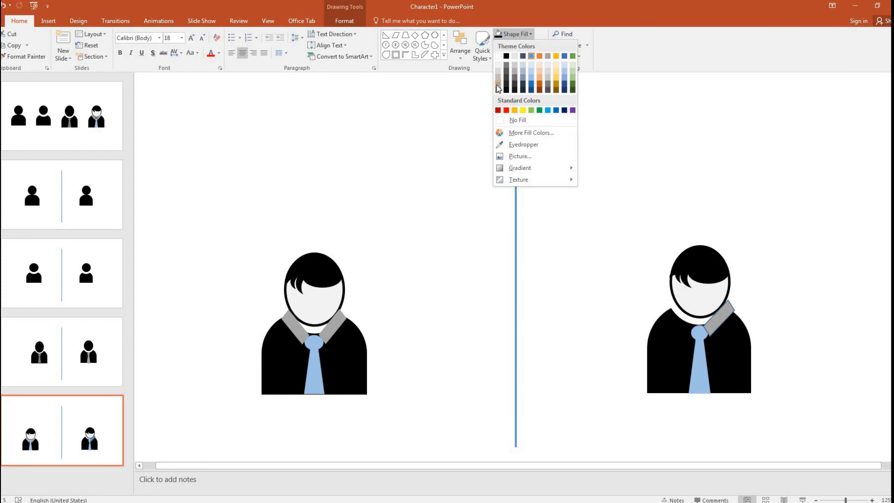
left_click(539, 46)
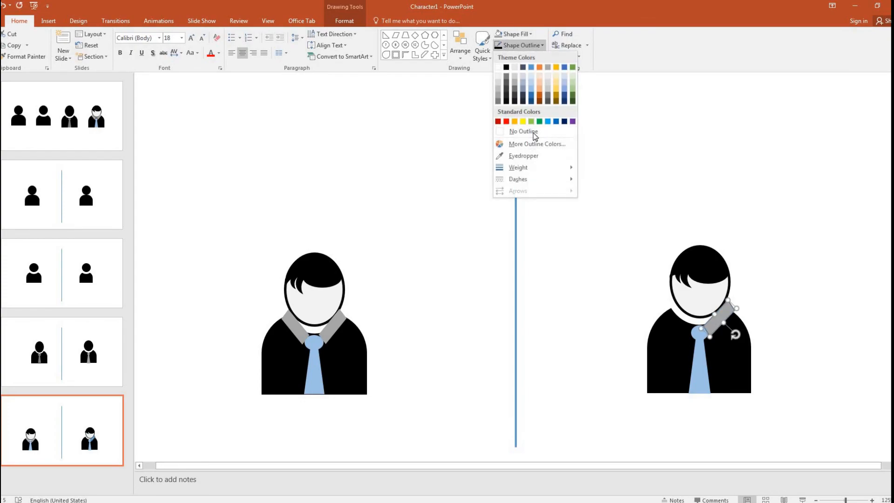
left_click(521, 131)
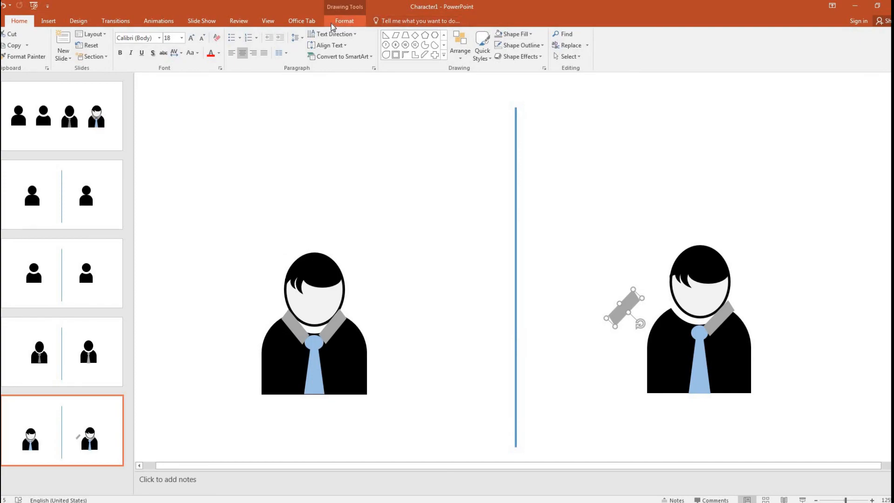
Flip the collar copy horizontally and place it on the neck's left side.
left_click(642, 46)
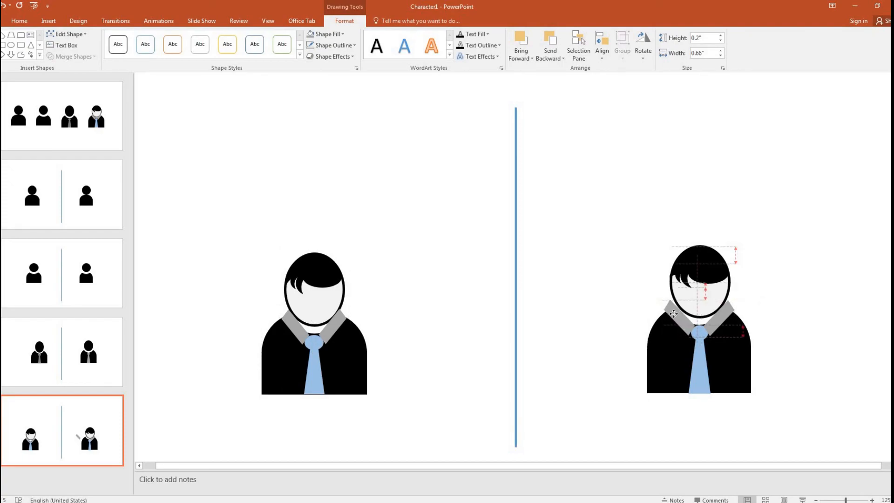
left_click(833, 256)
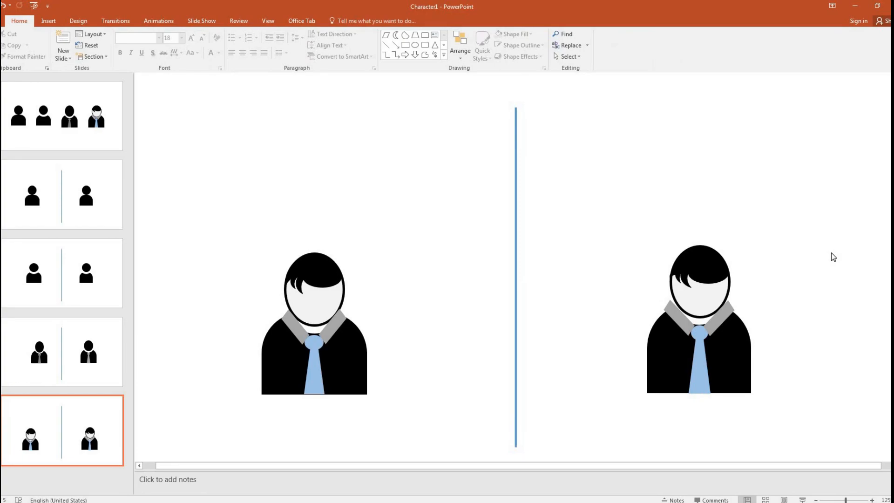